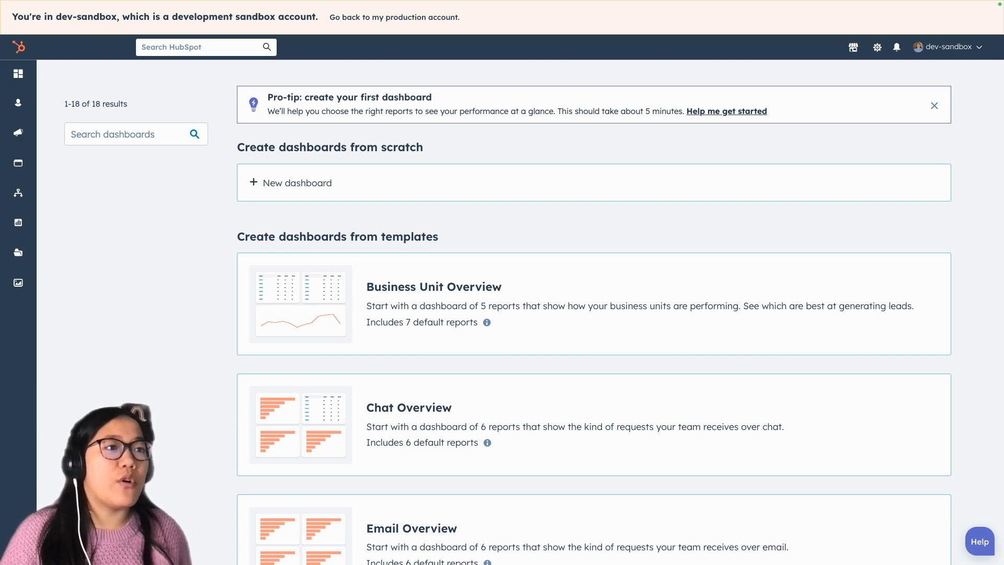
mouse_move(145, 235)
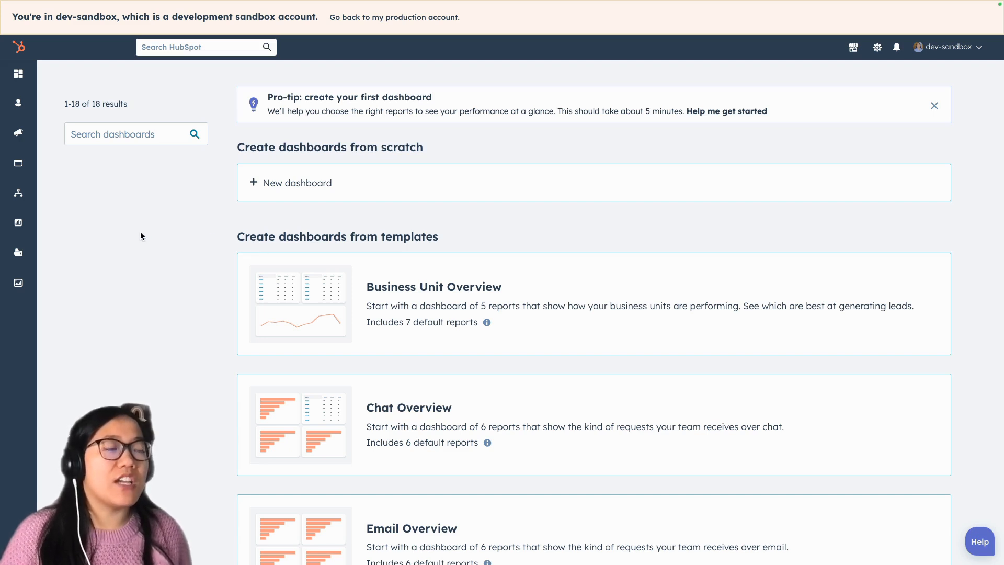
mouse_move(18, 133)
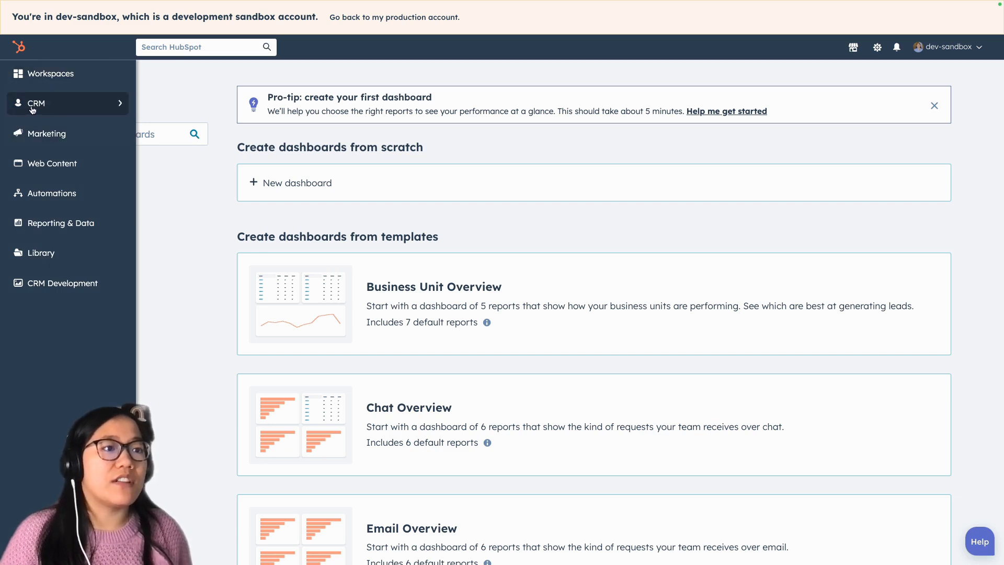
mouse_move(45, 193)
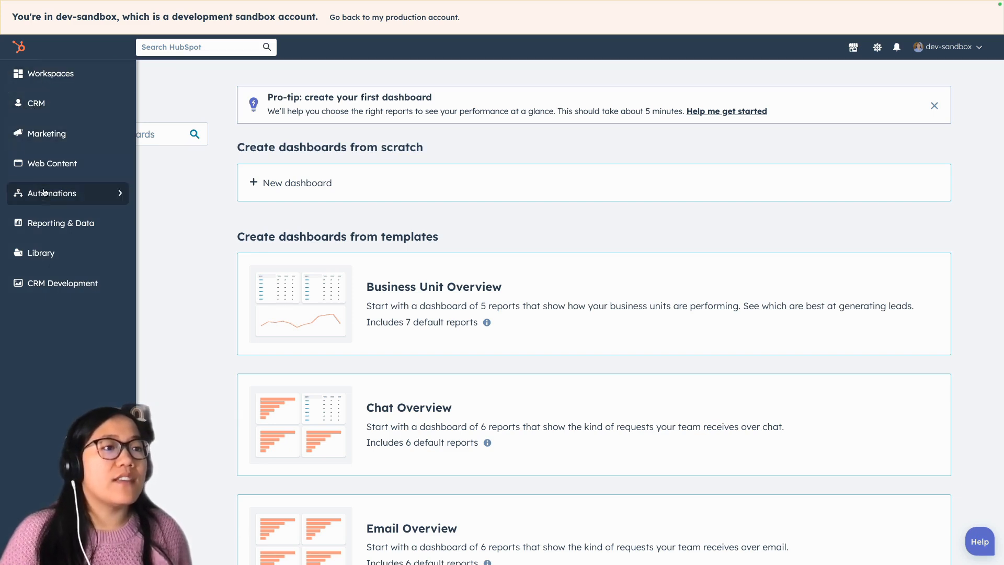
mouse_move(112, 270)
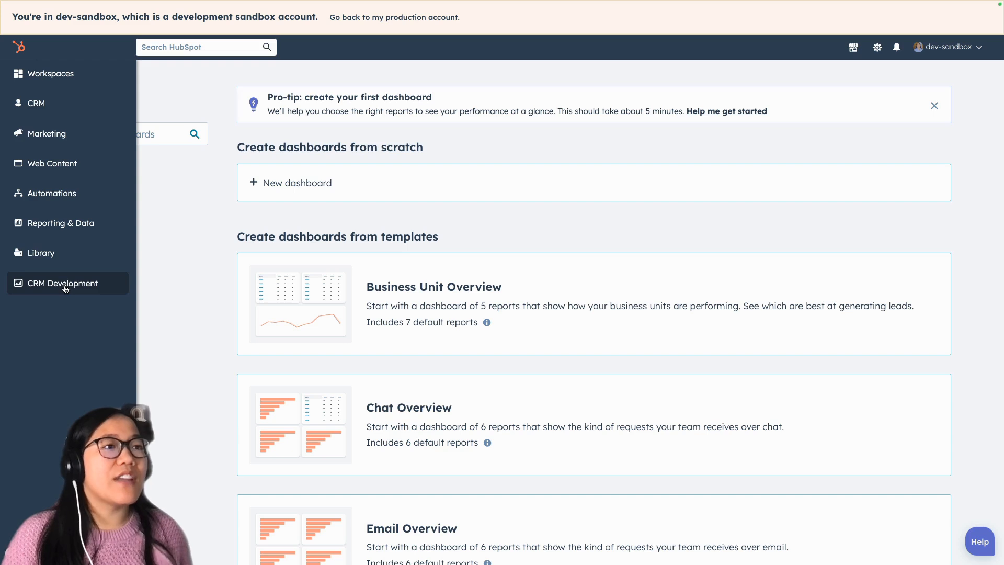
- Go to the Contacts list through the CRM menu
click(35, 103)
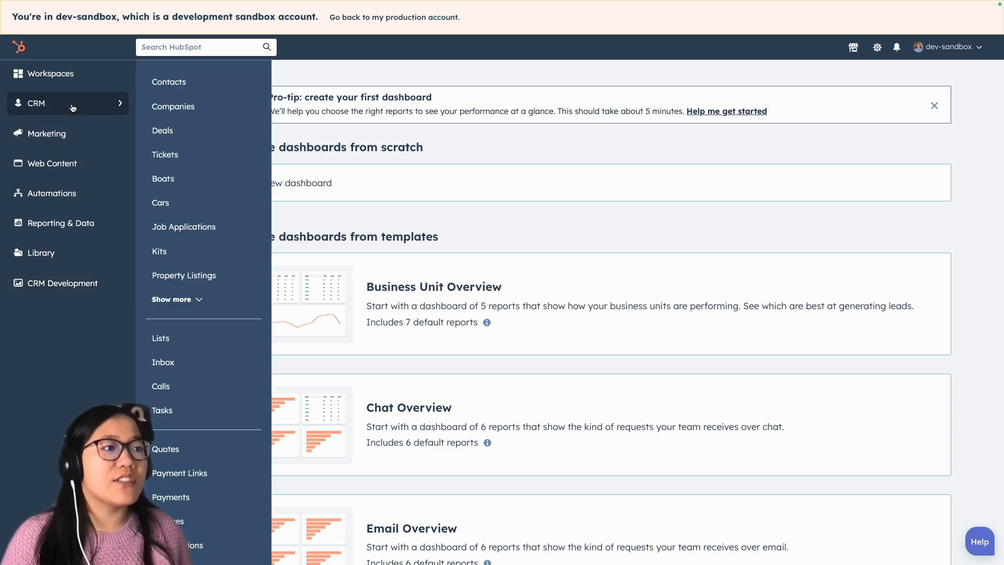
mouse_move(169, 82)
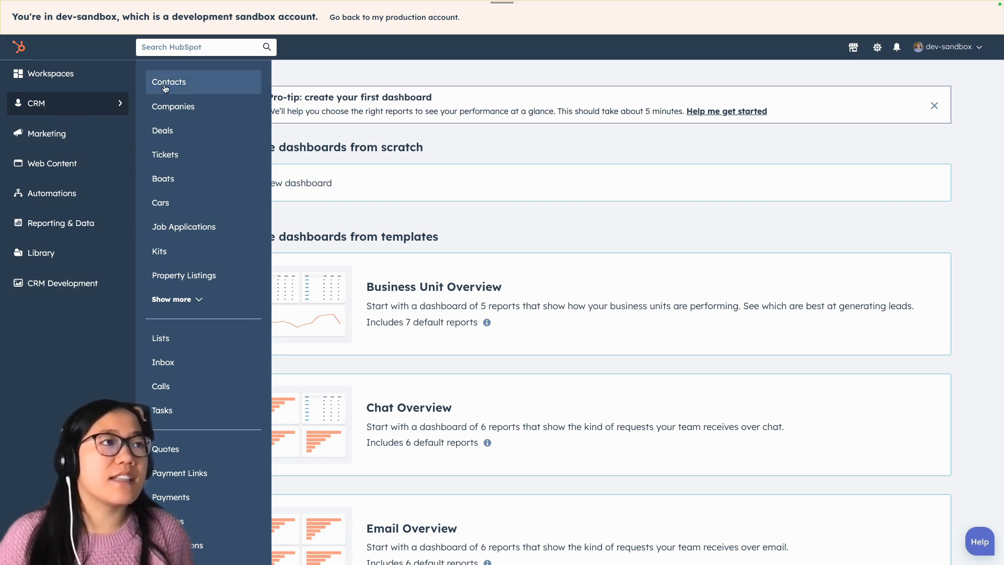
click(168, 82)
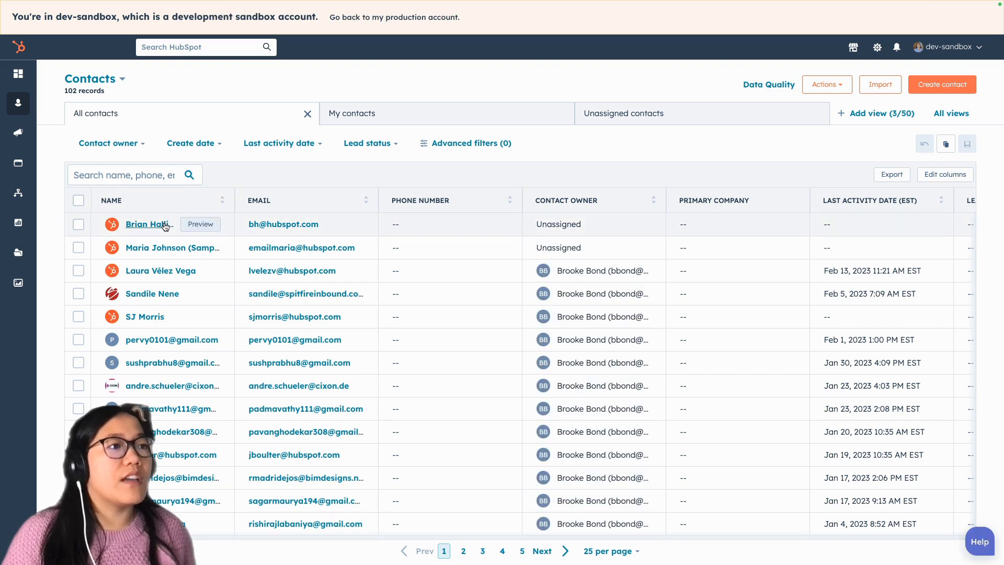
- Open the first sample contact's record page
click(146, 224)
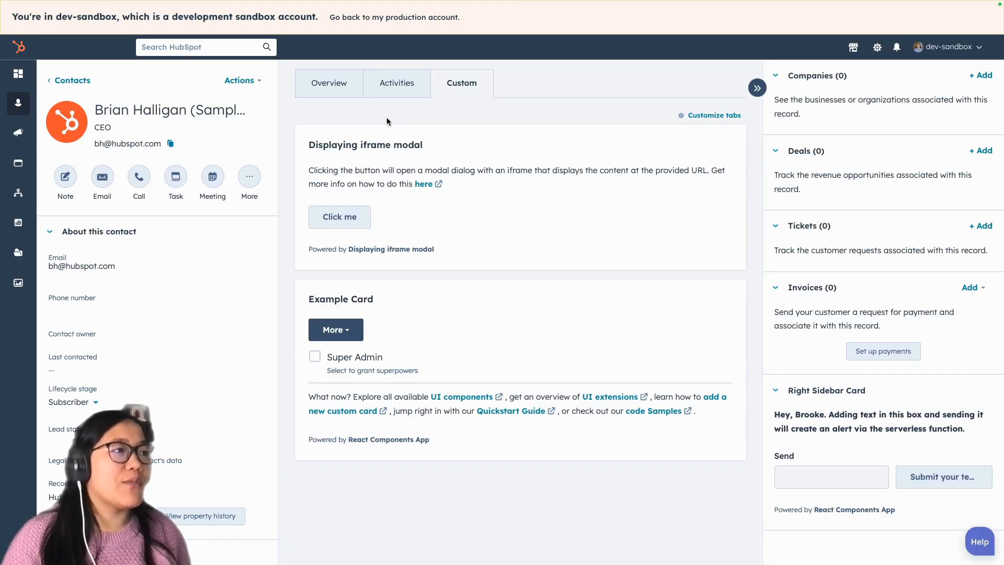
mouse_move(423, 119)
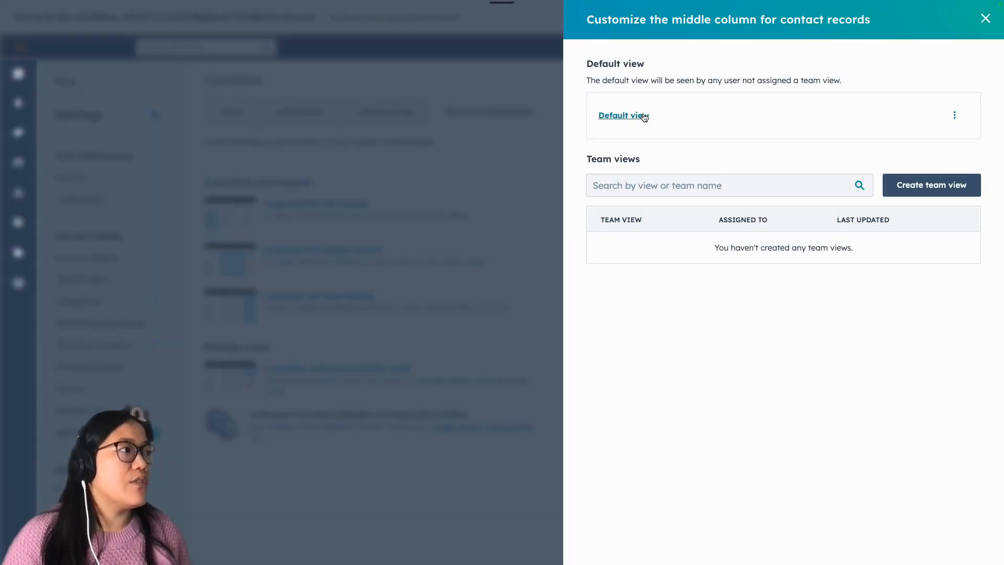
- Add the Refresh properties card atop the default view's Custom tab and save
click(621, 115)
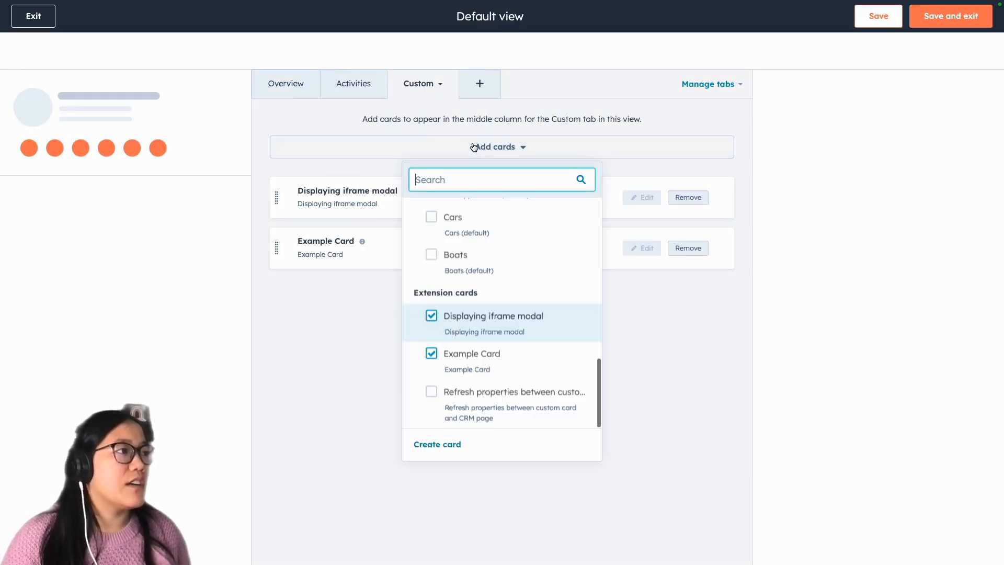
click(431, 391)
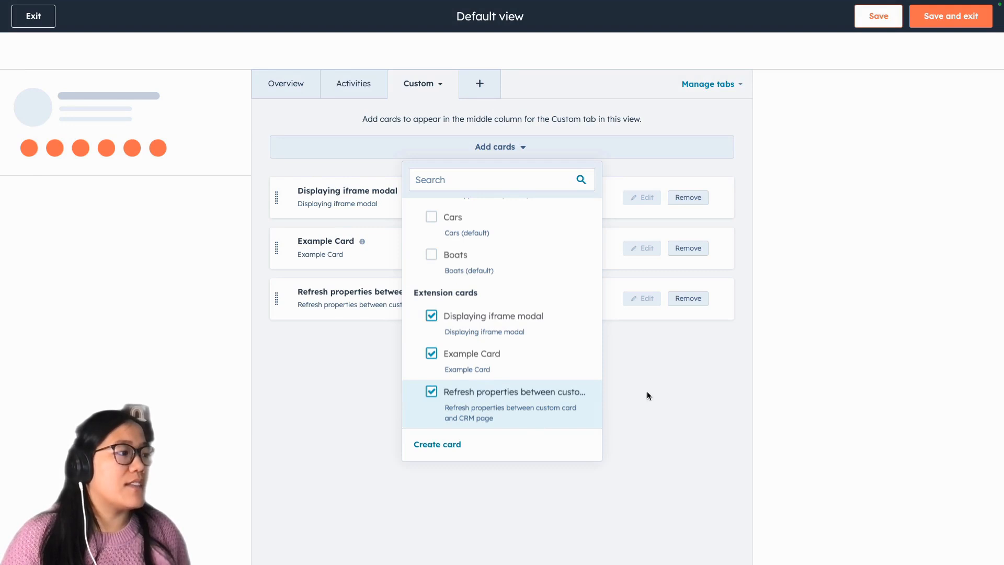
click(647, 395)
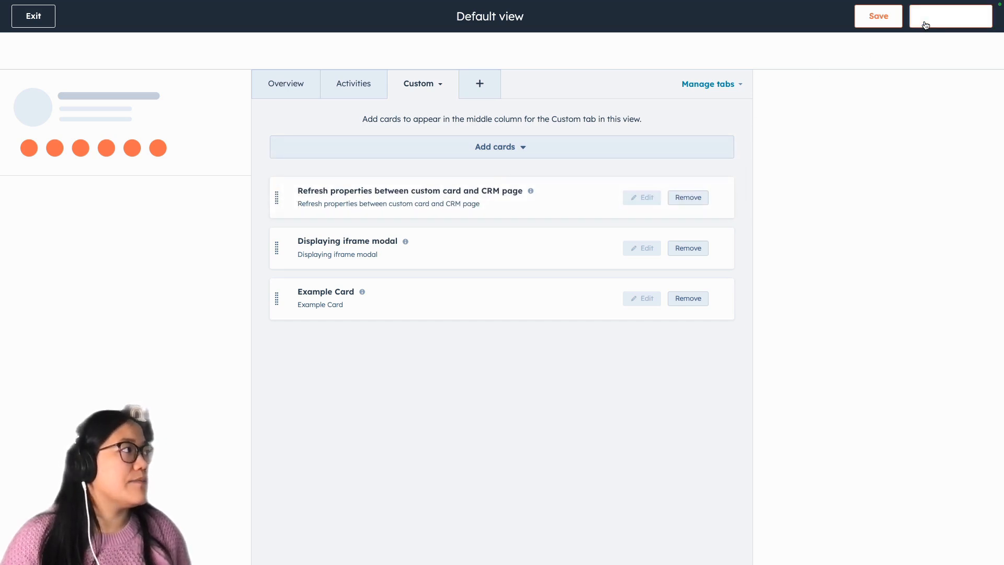
click(877, 16)
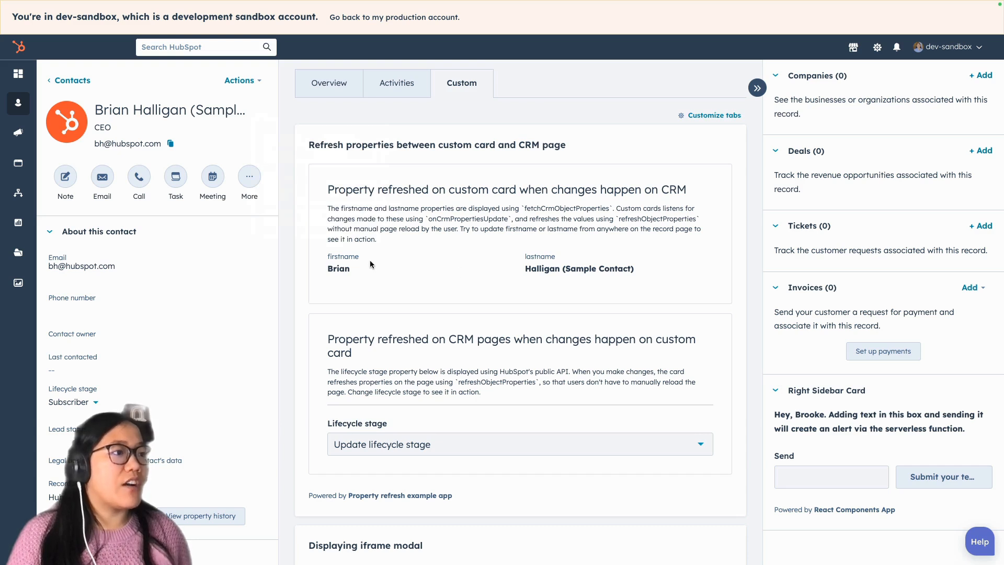
mouse_move(299, 174)
text(Bond)
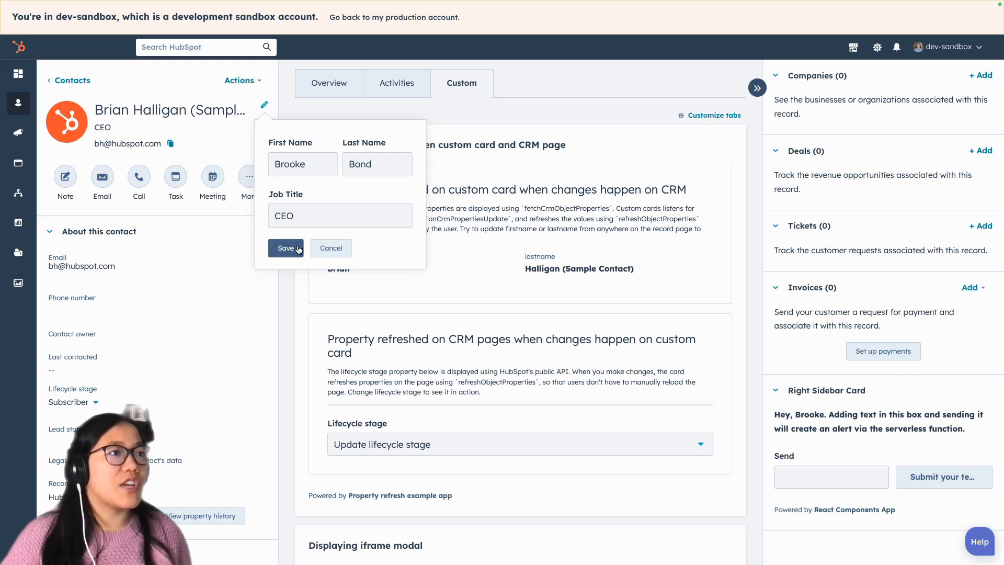
click(285, 248)
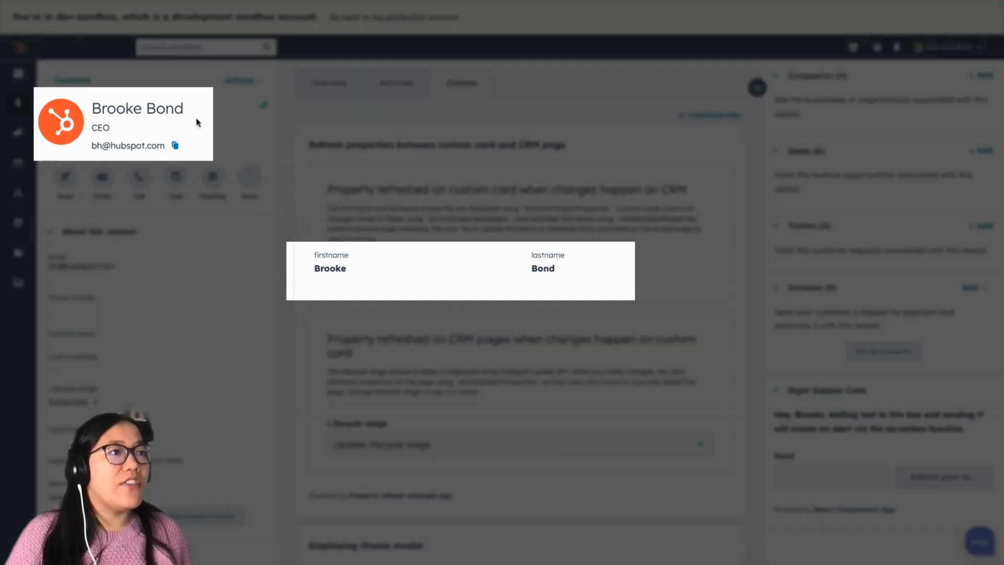
mouse_move(312, 292)
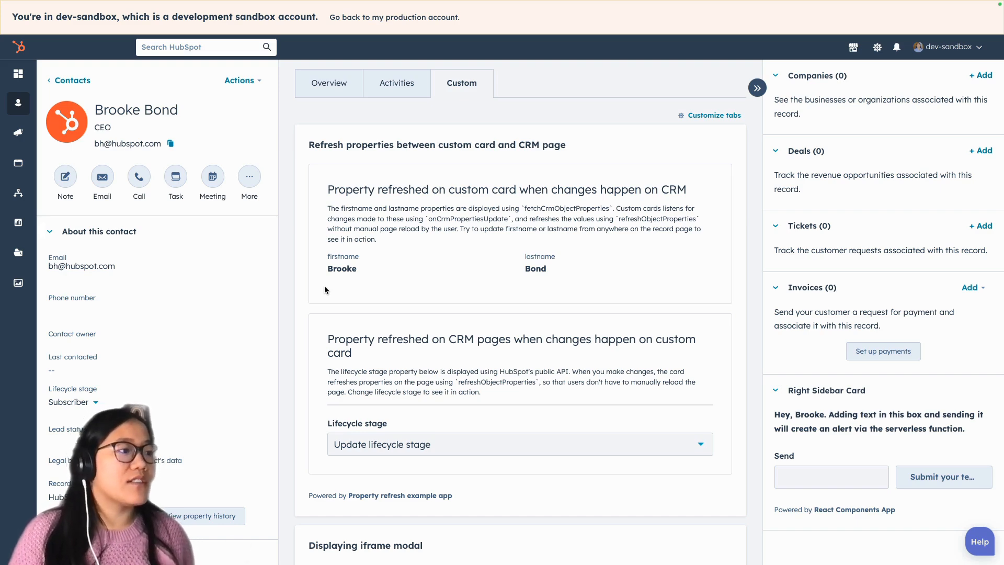
- Choose Marketing Qualified Lead in the card's Update lifecycle stage dropdown
scroll(down, 3)
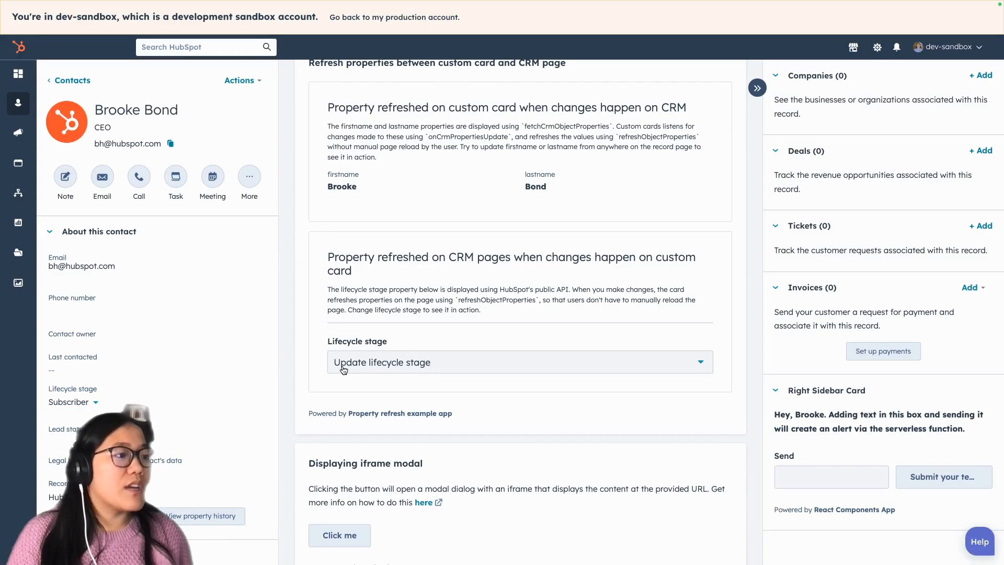
click(517, 362)
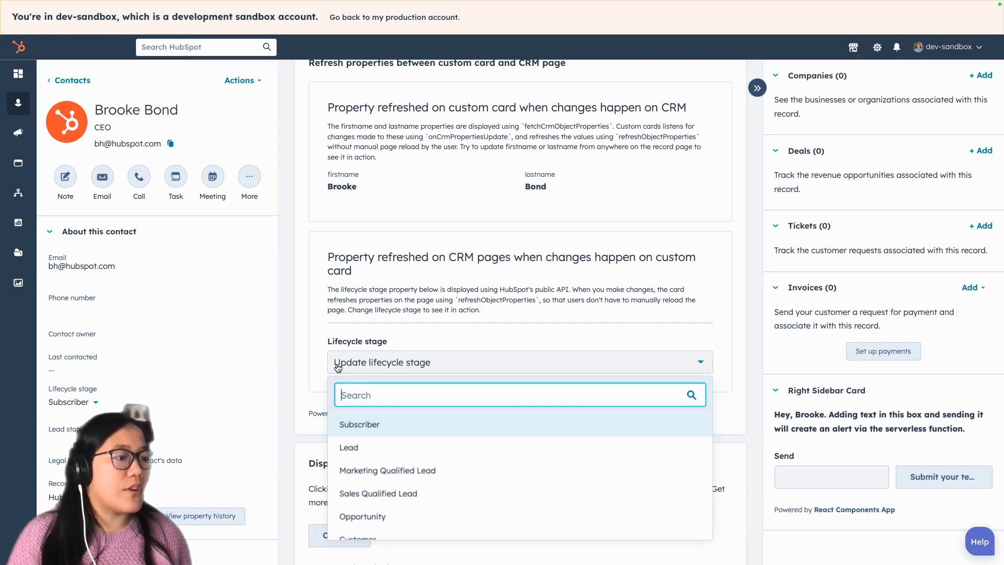
mouse_move(413, 470)
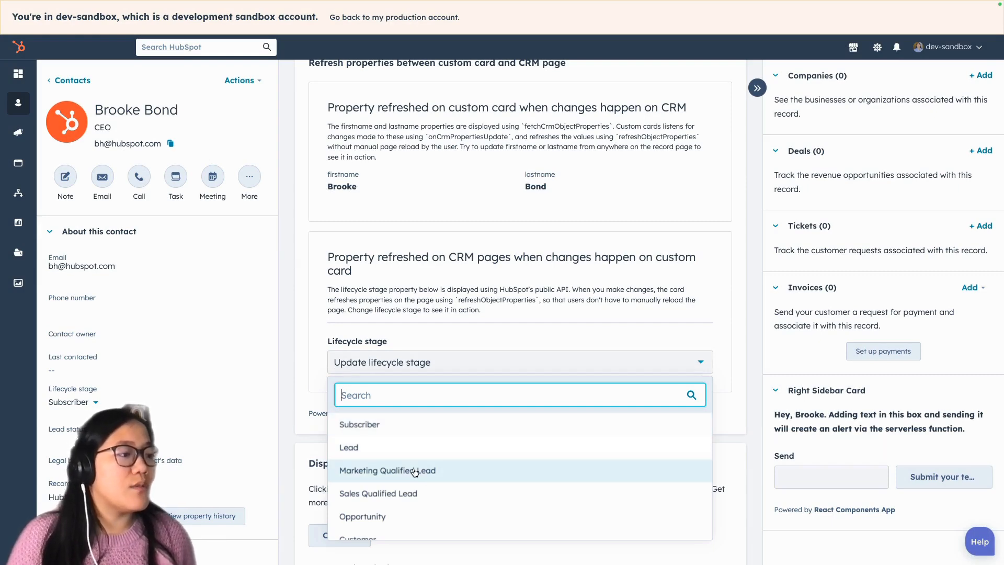
click(387, 469)
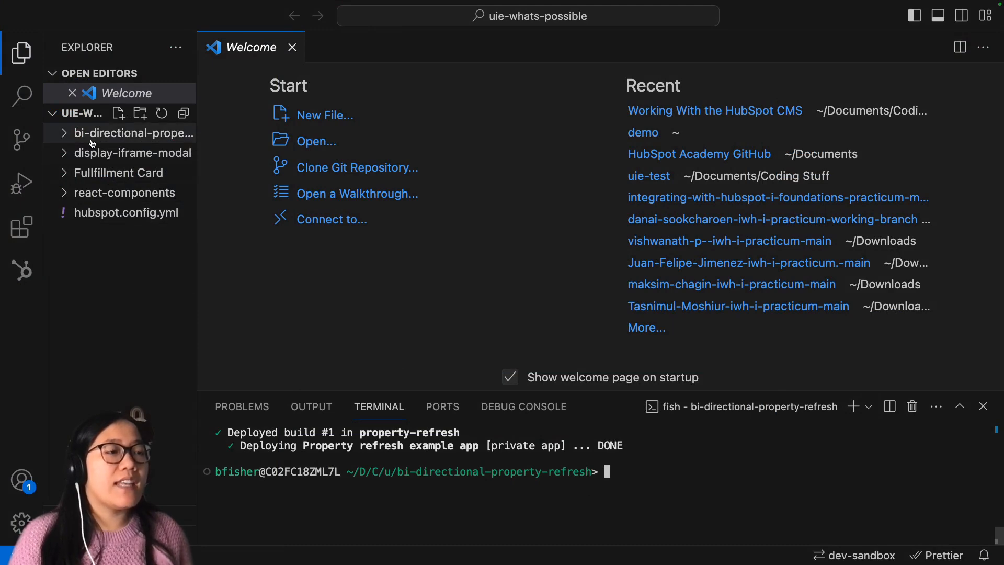
- Run hs project upload and expand the project's src and app.functions folders
click(132, 133)
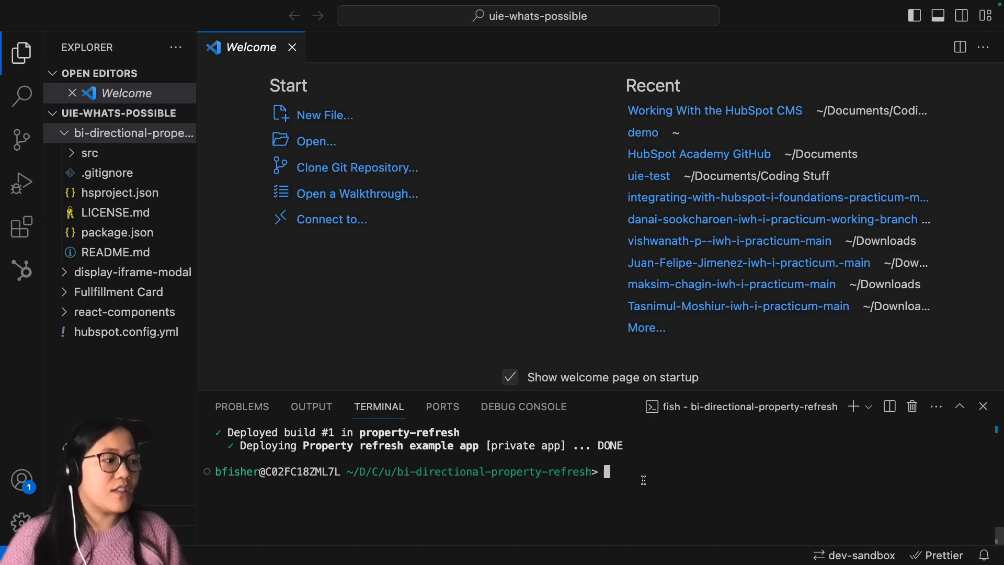
text(hs project upload)
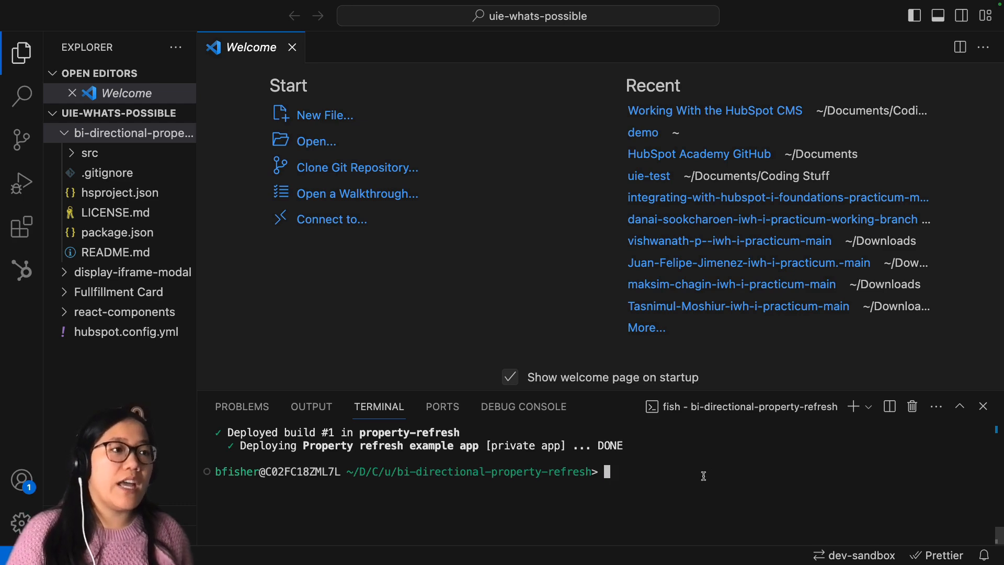
mouse_move(670, 474)
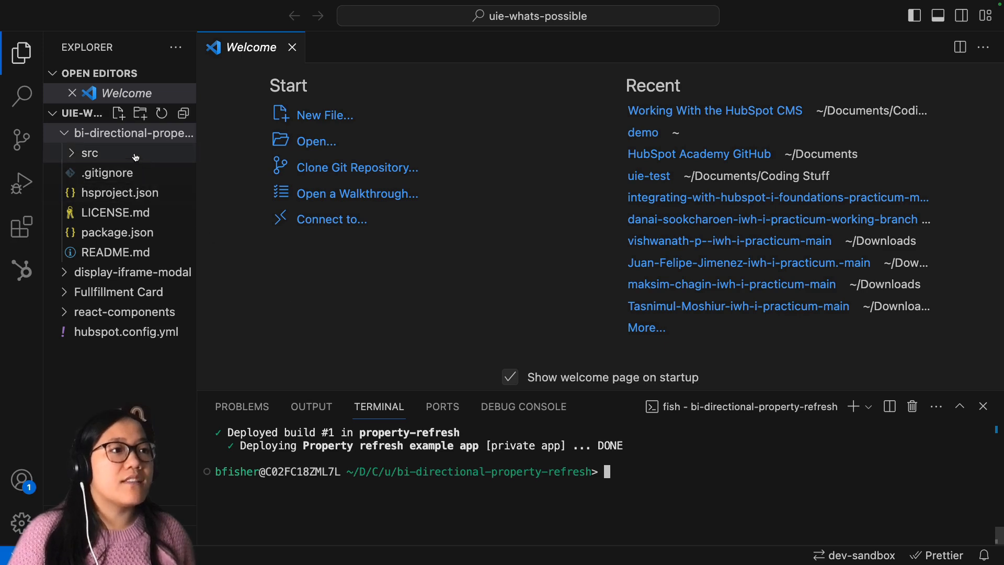
click(89, 154)
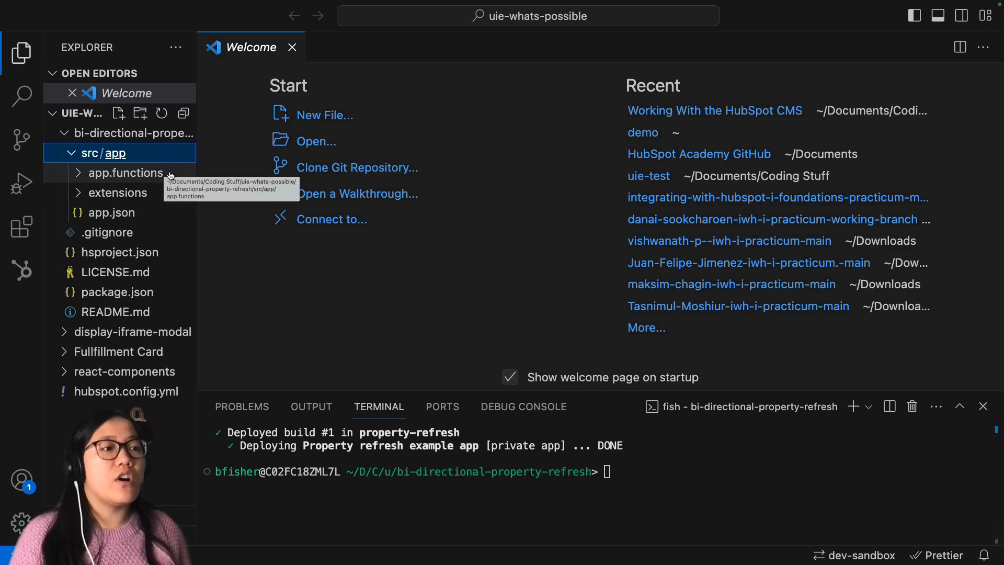
click(126, 173)
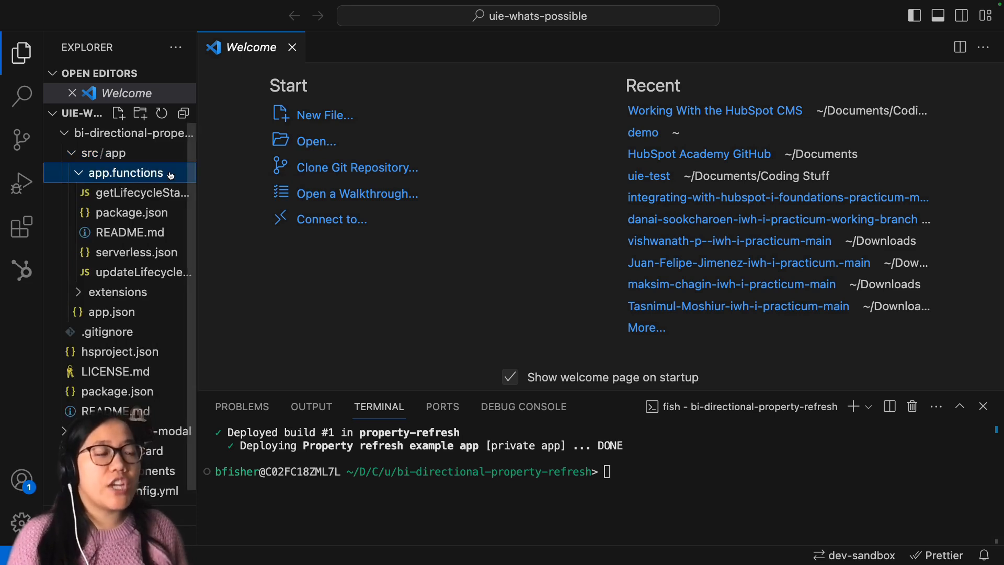
mouse_move(162, 185)
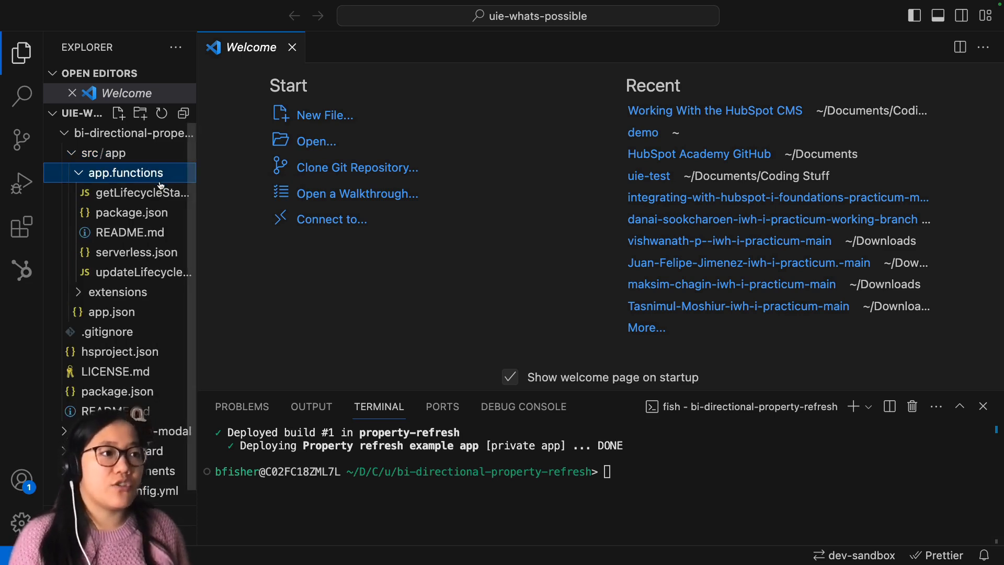
mouse_move(142, 193)
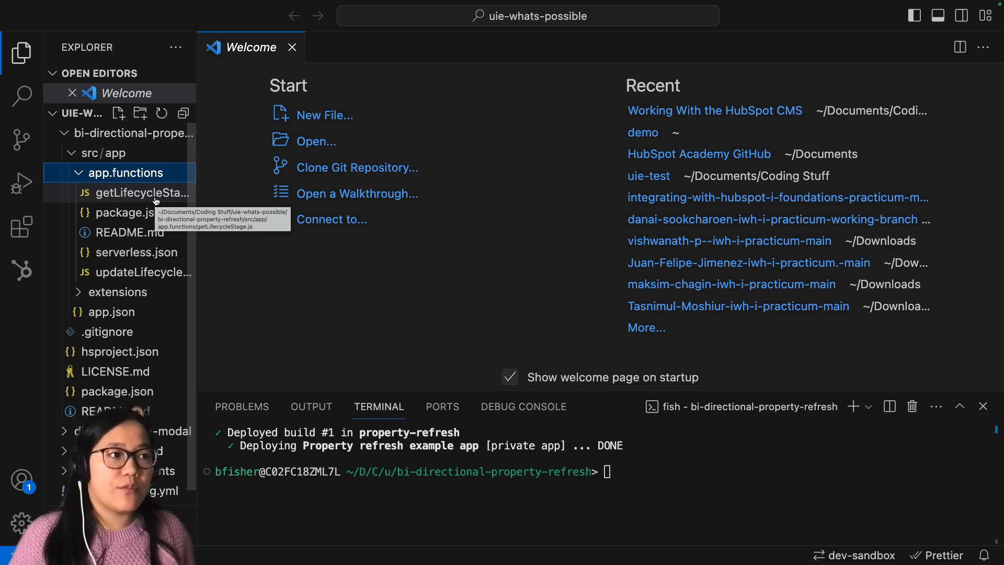
- Open updateLifecycleStage.js and scroll through its clear-then-set lifecycle code
click(142, 271)
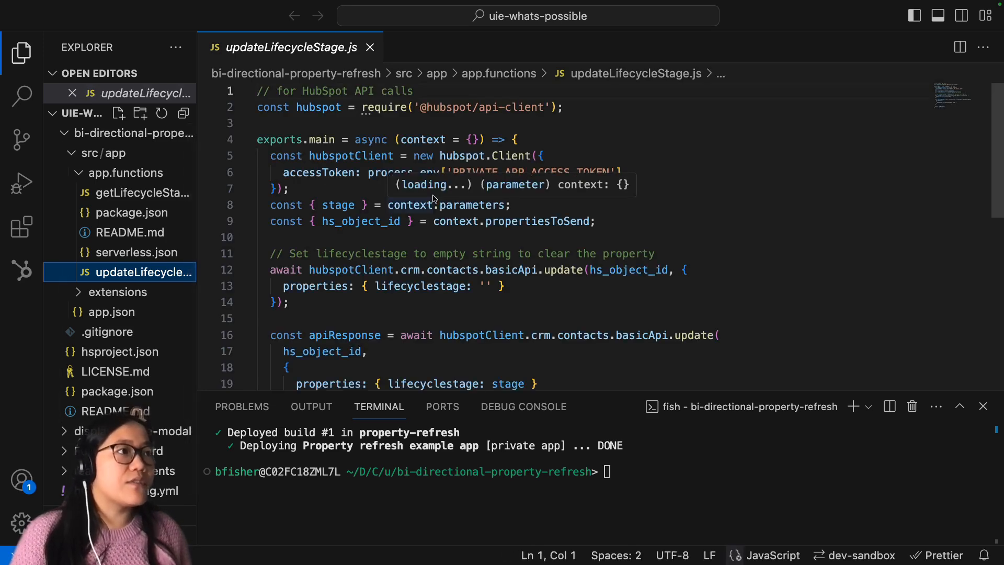
mouse_move(728, 159)
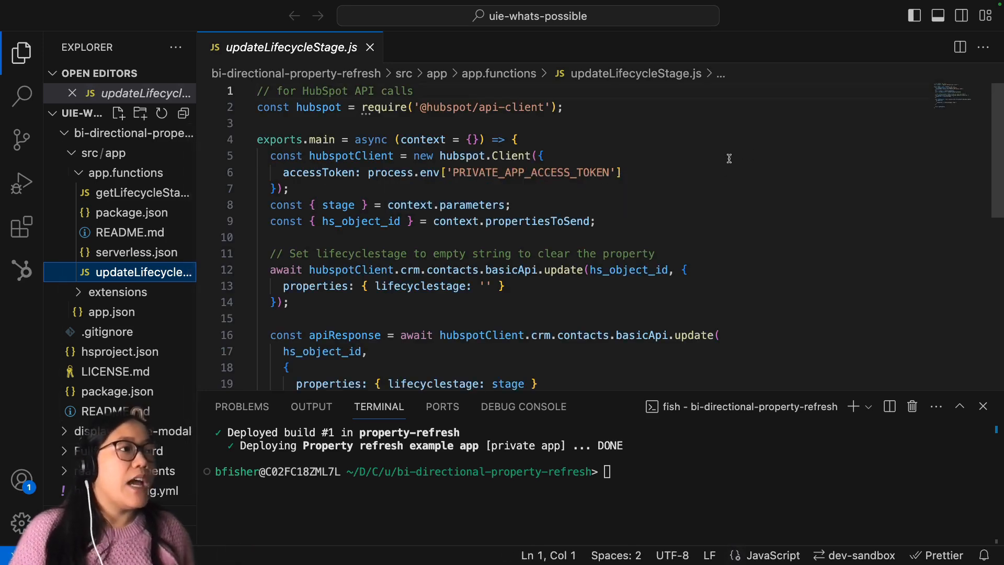
scroll(down, 3)
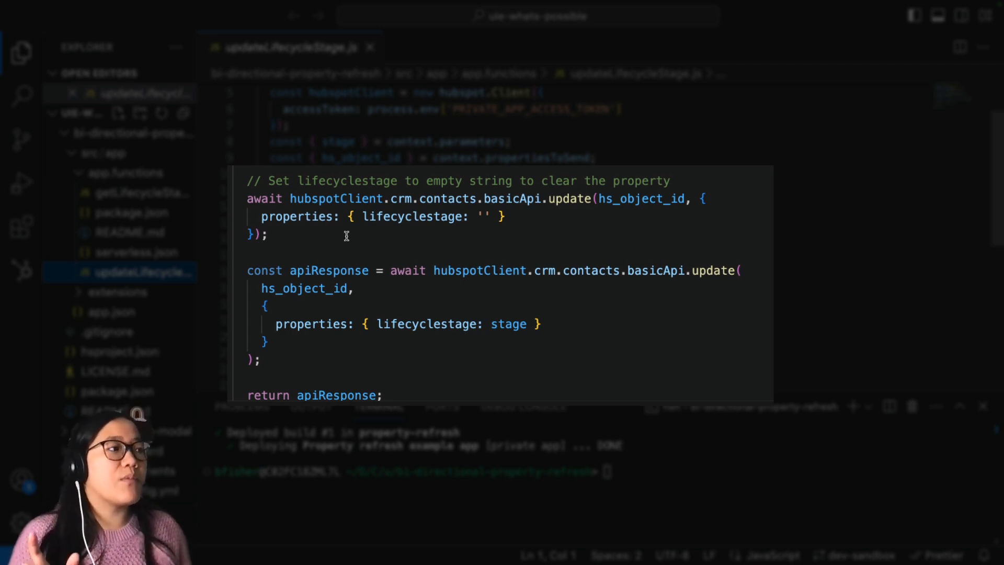
mouse_move(508, 198)
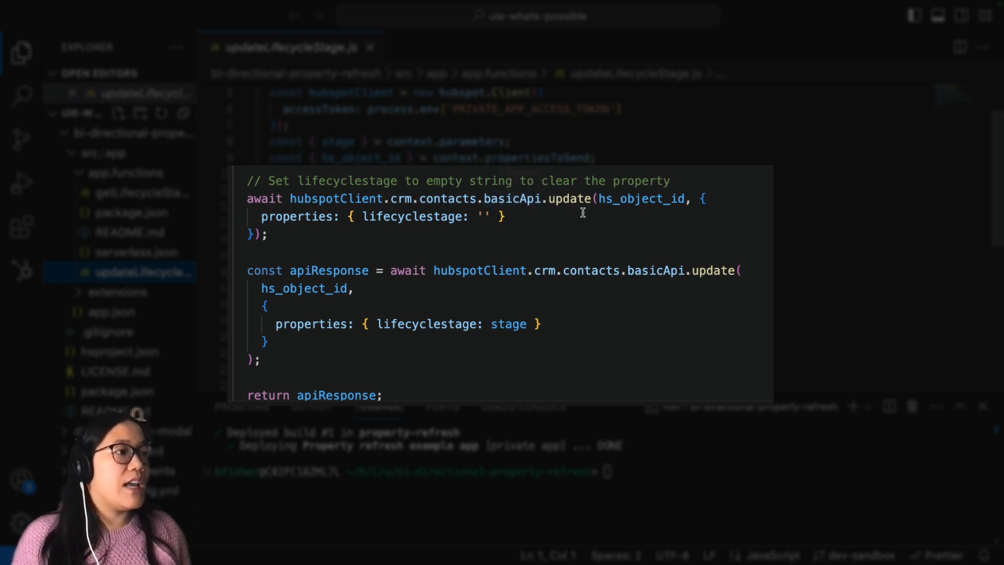
scroll(down, 3)
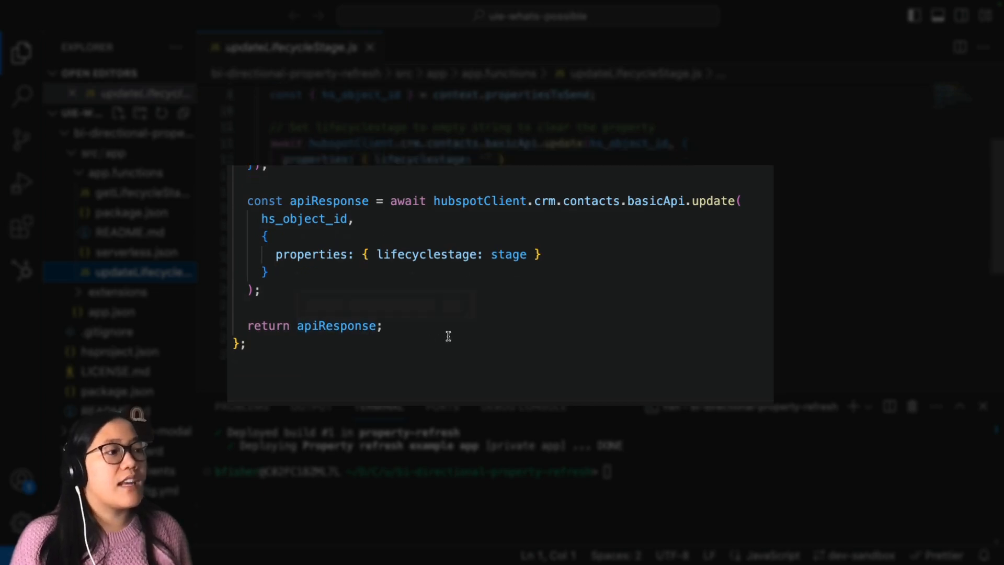
mouse_move(277, 218)
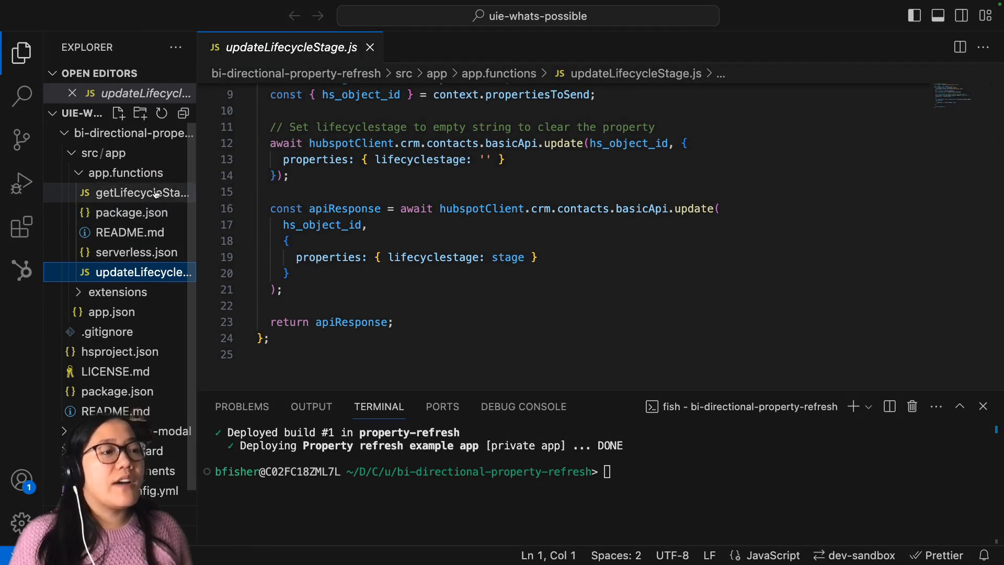
- View getLifecycleStage.js, then collapse the app.functions folder
click(143, 192)
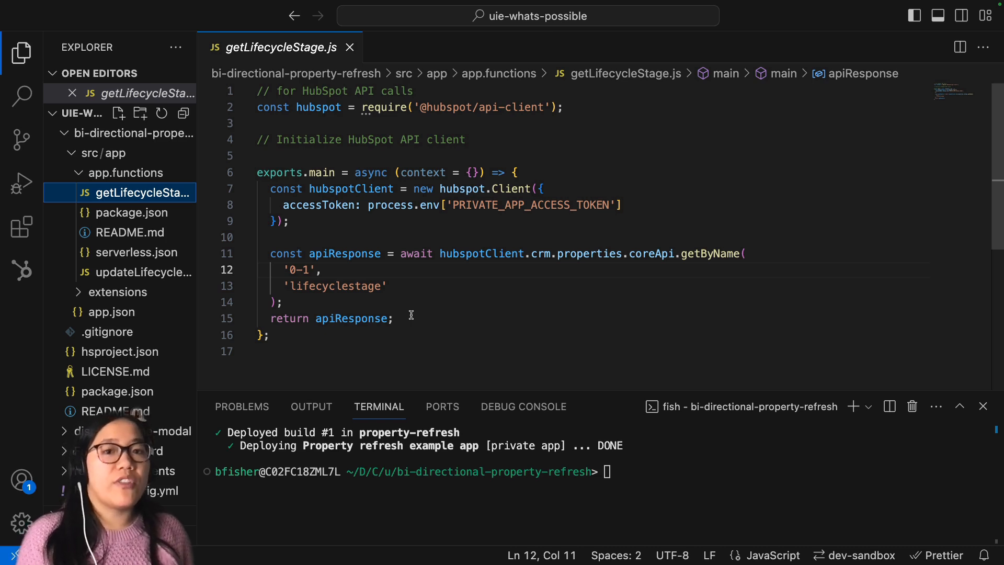
click(125, 172)
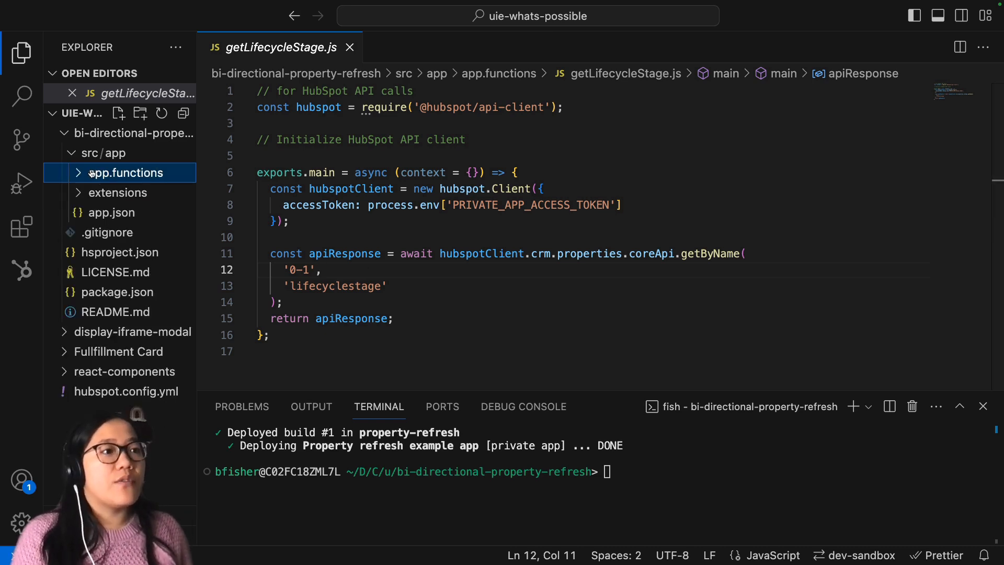
- Open PropertyRefreshExtension.tsx from extensions and scroll to the name-fetching useEffect
click(121, 192)
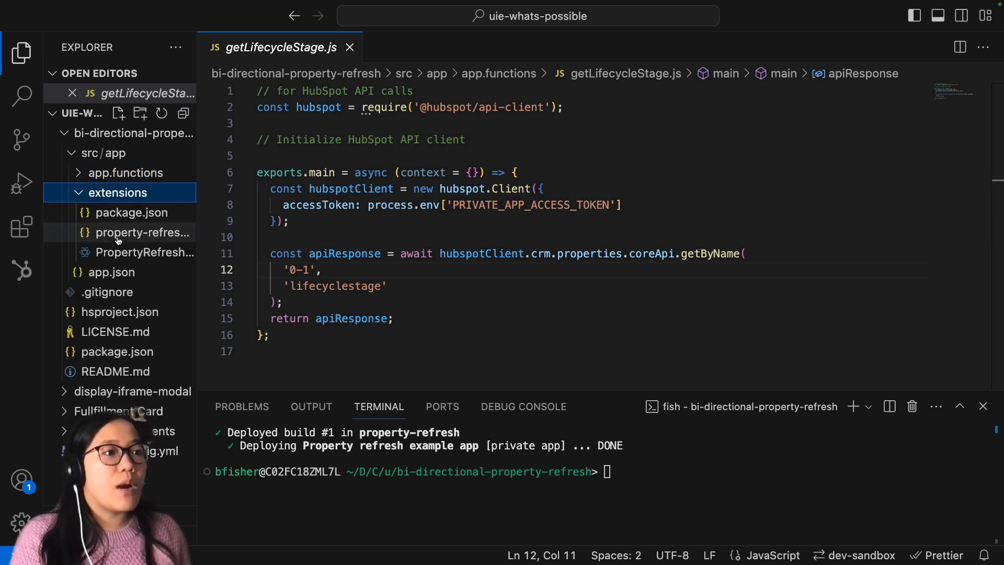
click(145, 252)
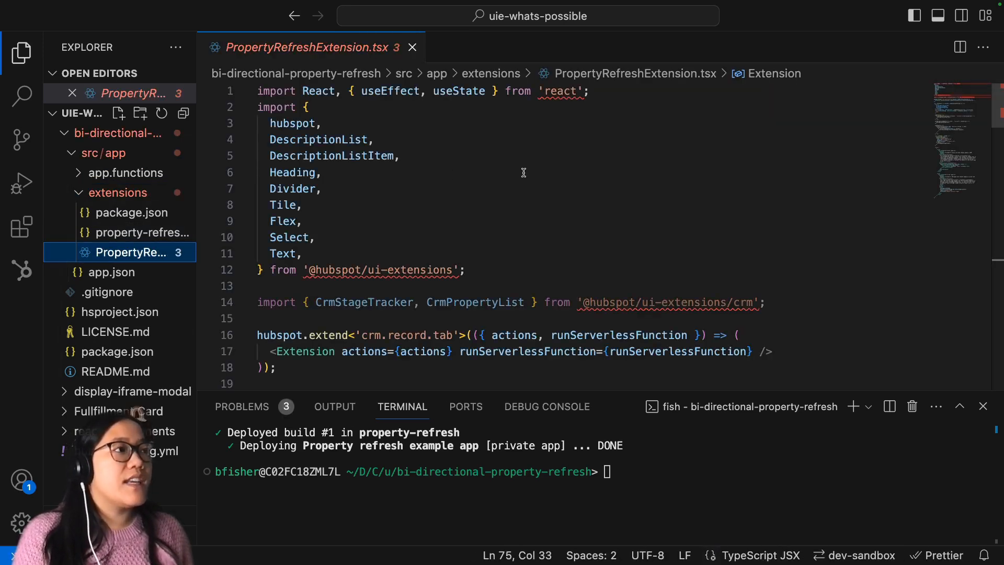
scroll(down, 3)
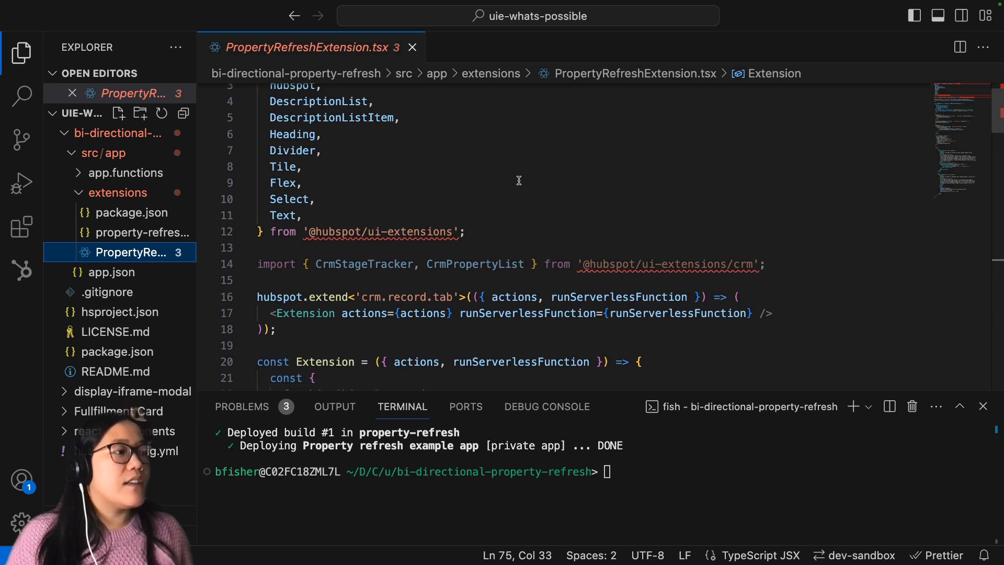
scroll(up, 3)
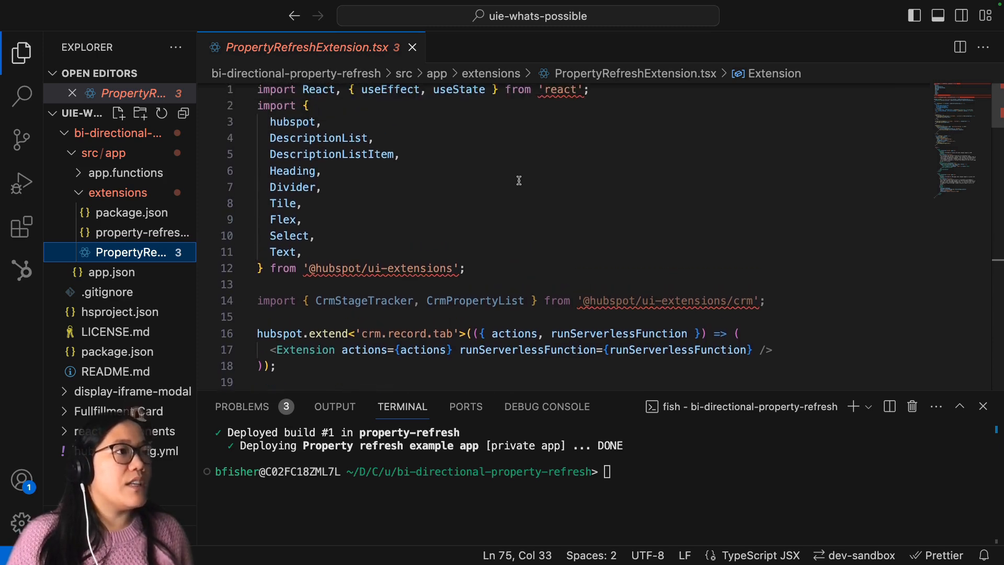
scroll(down, 3)
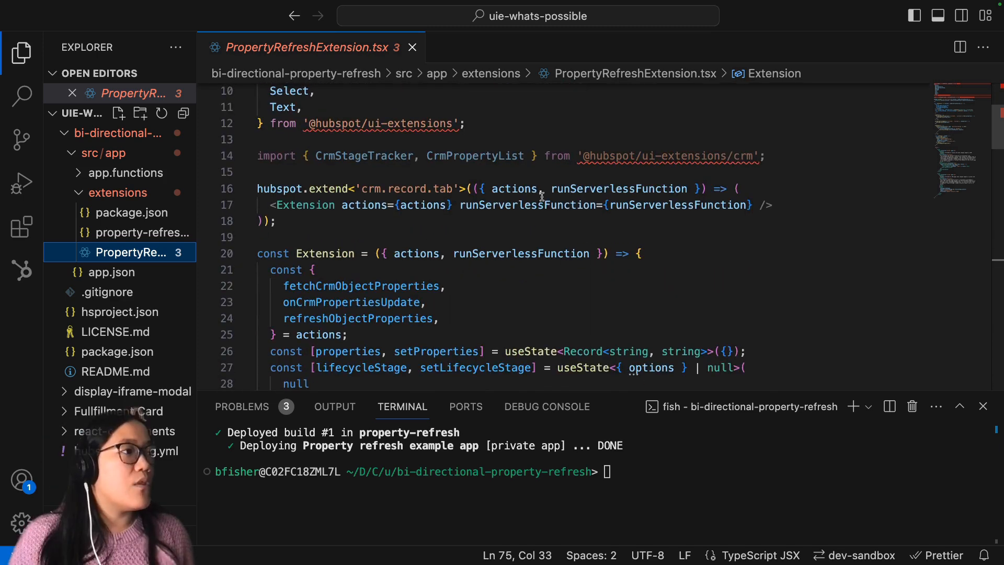
scroll(down, 3)
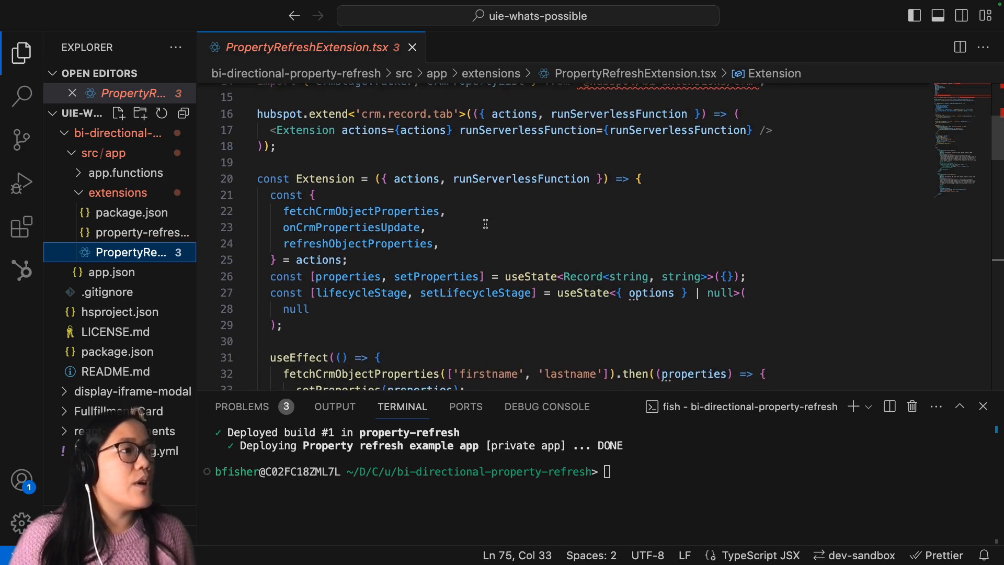
scroll(up, 3)
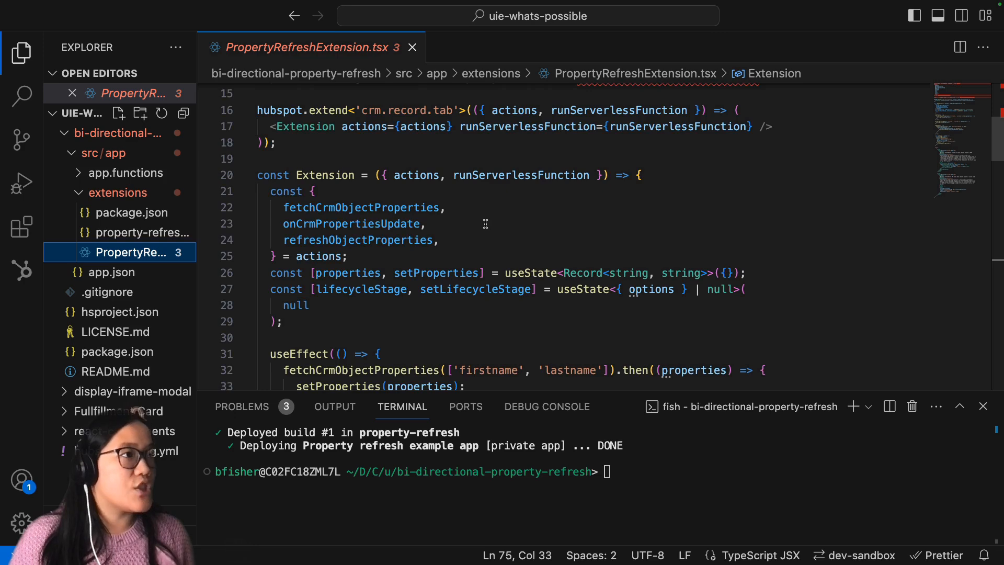
mouse_move(267, 193)
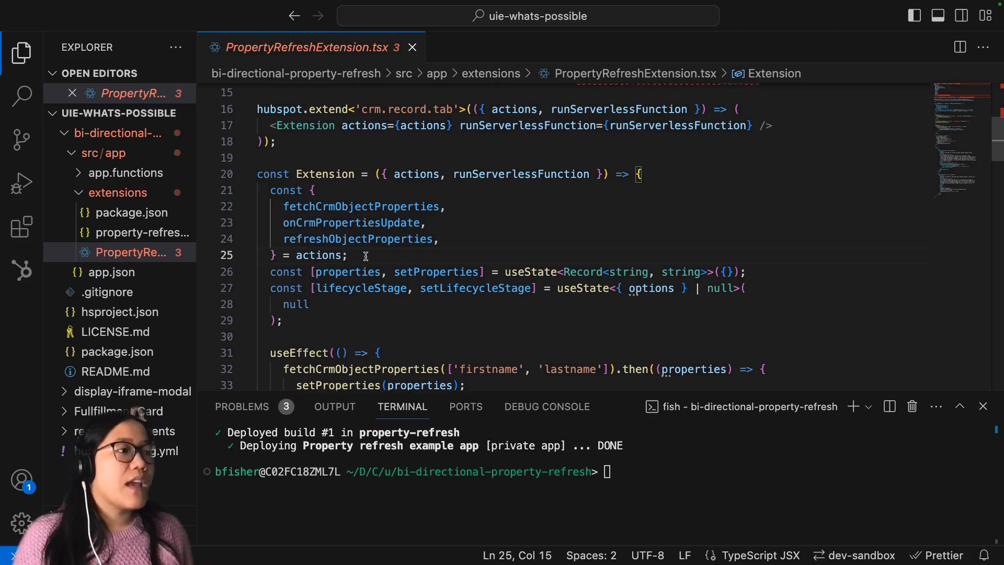
scroll(up, 3)
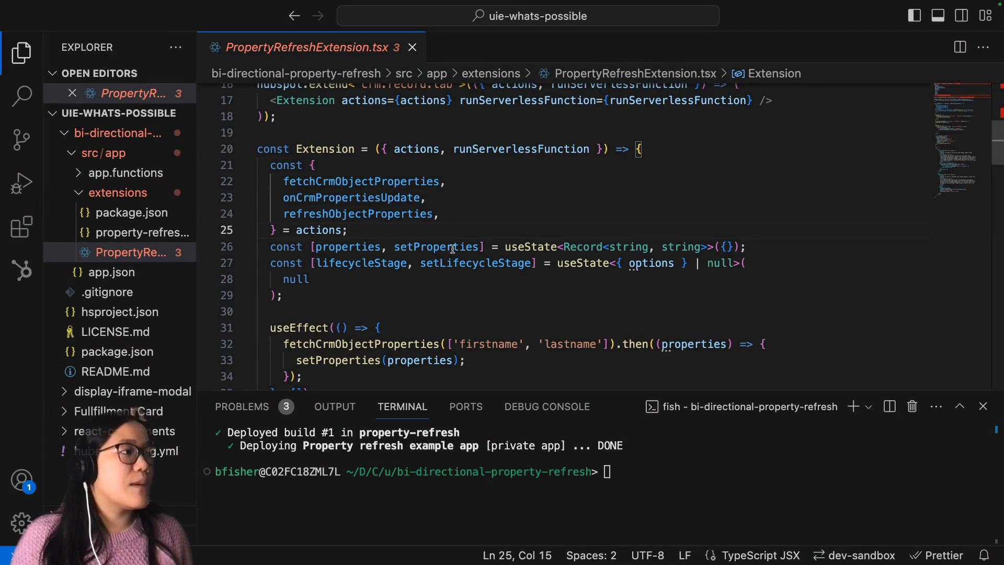
mouse_move(560, 246)
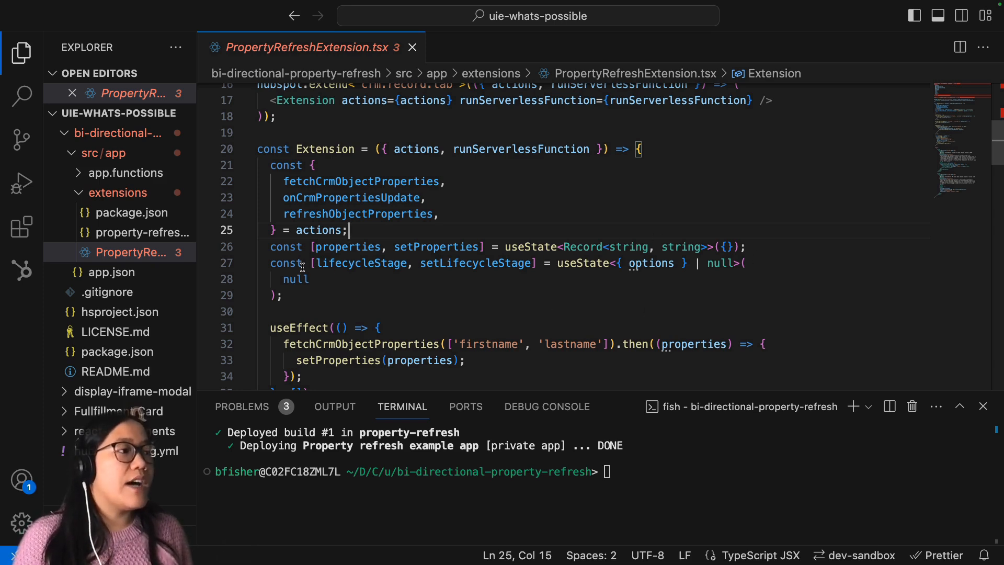
scroll(down, 3)
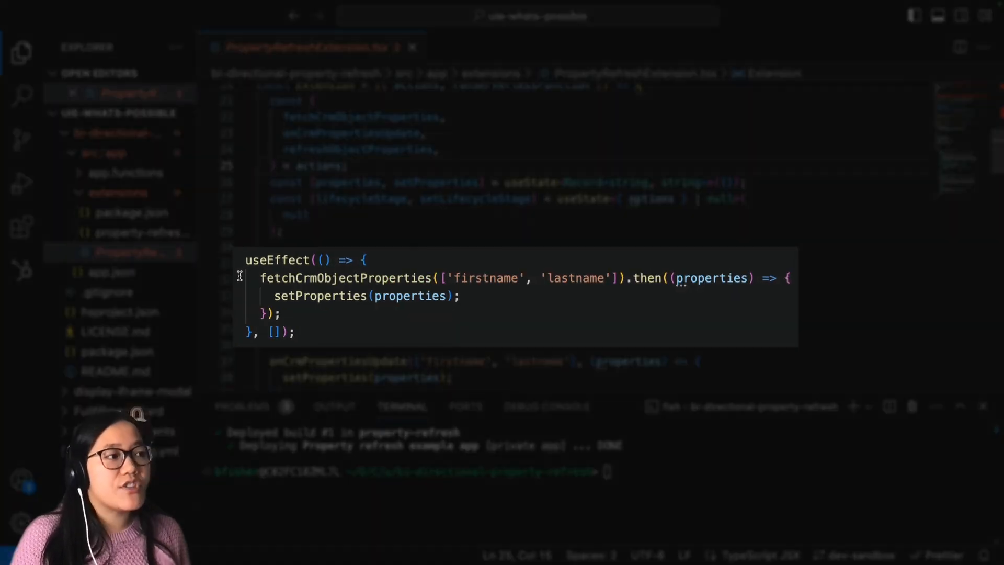
mouse_move(402, 299)
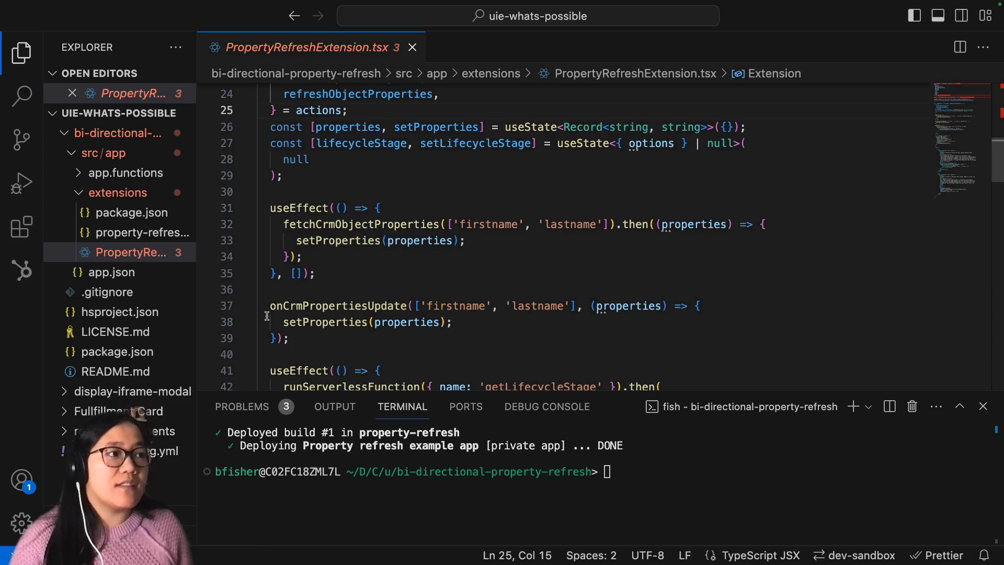
- Scroll down to the useEffect calling runServerlessFunction getLifecycleStage
scroll(down, 3)
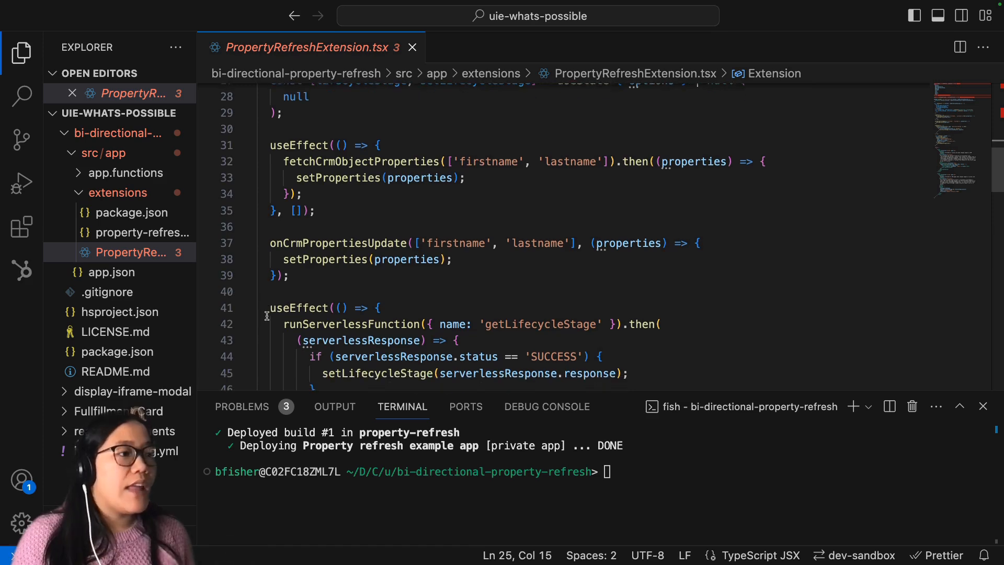
scroll(down, 3)
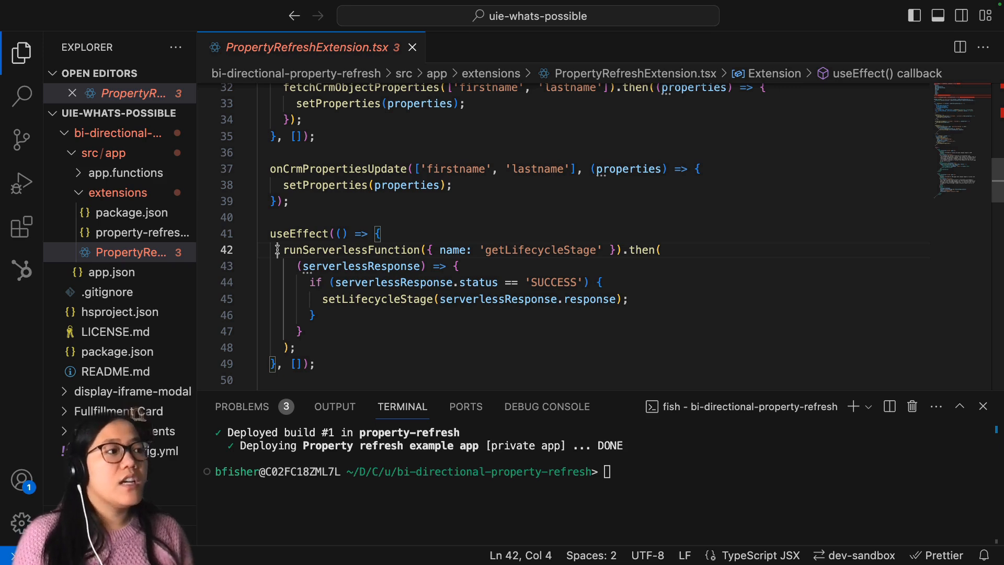
- Highlight the refreshObjectProperties call inside the onChange handler after updateLifecycleStage
scroll(down, 3)
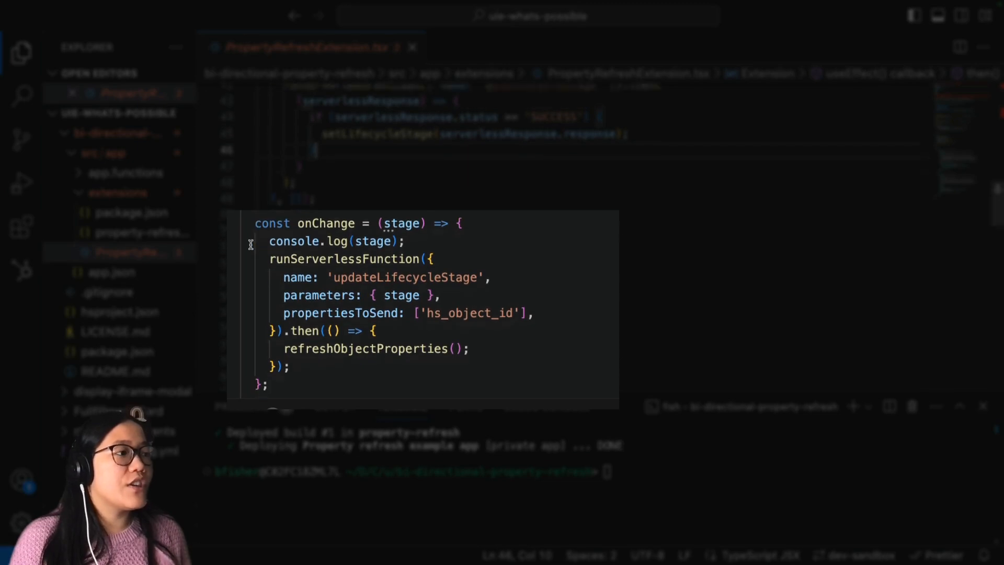
scroll(down, 3)
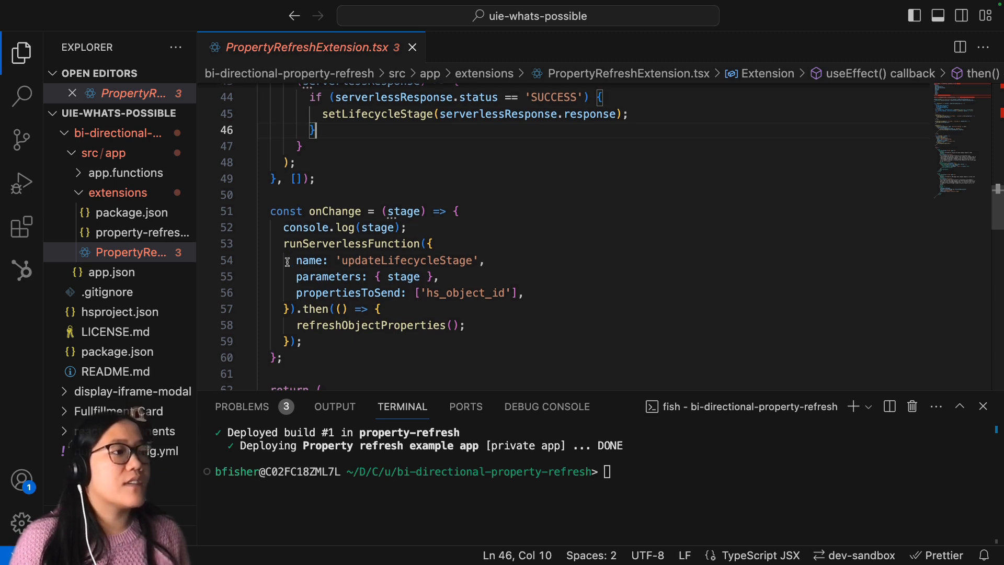
scroll(down, 3)
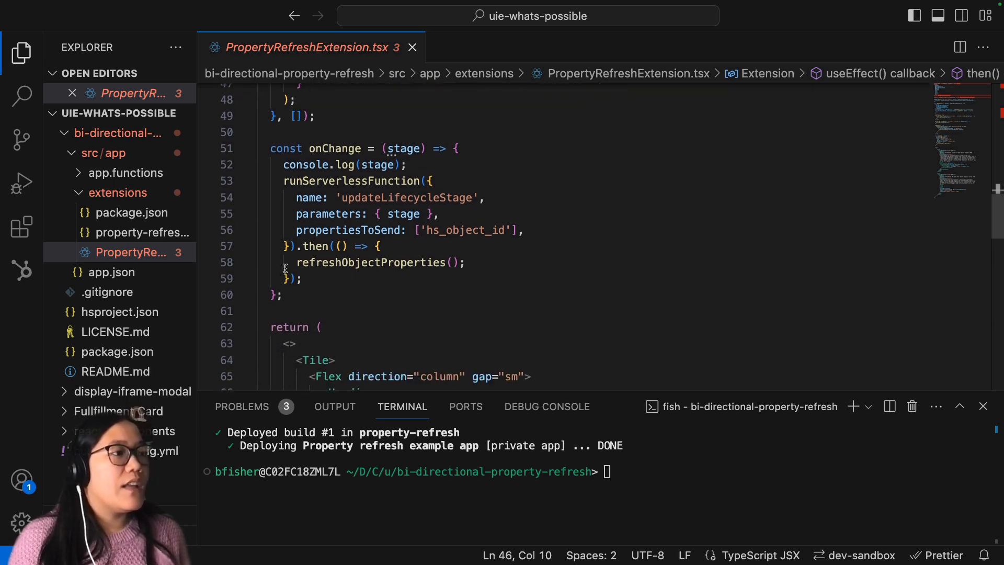
double_click(370, 262)
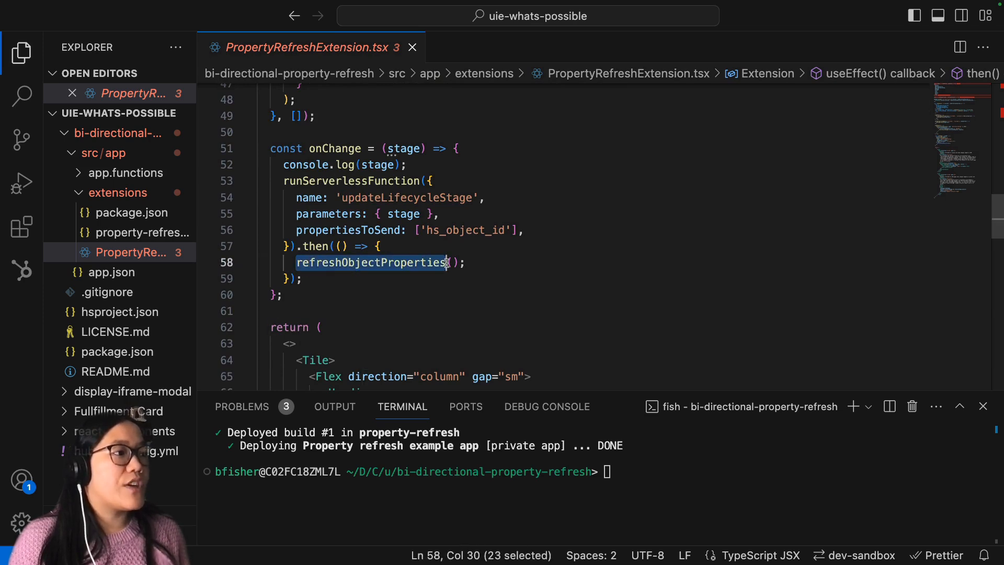
click(508, 262)
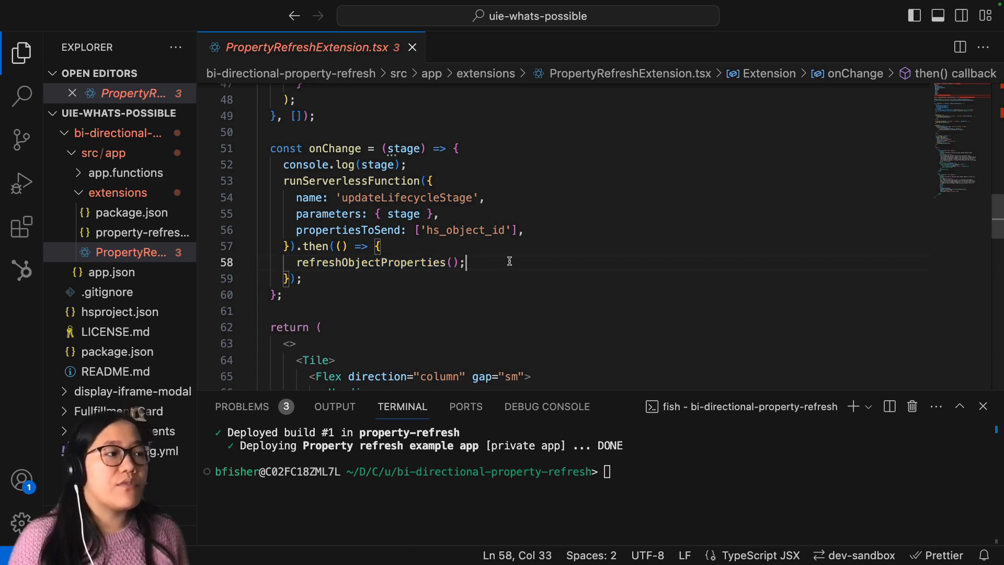
- Move down to the card's returned Tile and Heading markup
scroll(down, 3)
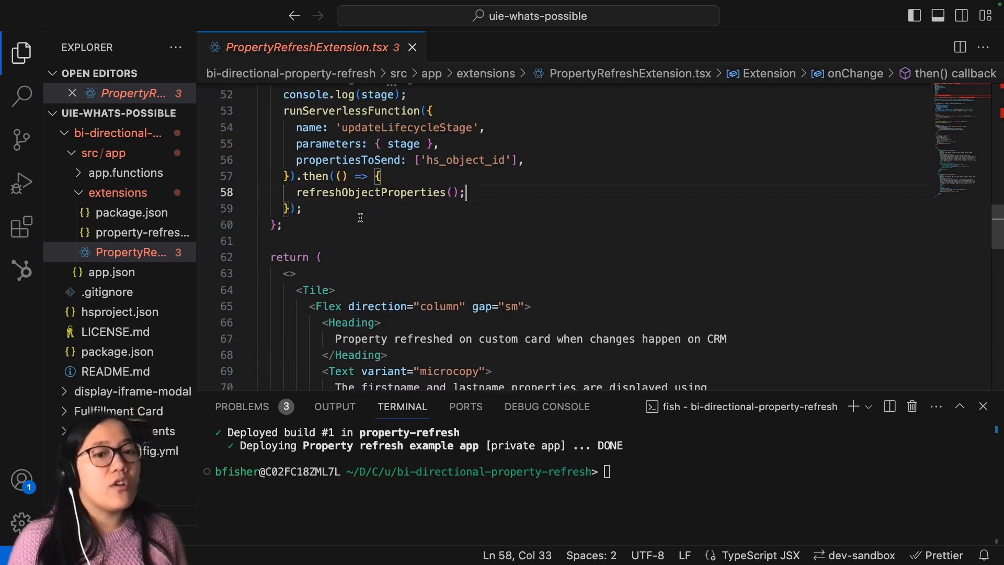
scroll(down, 3)
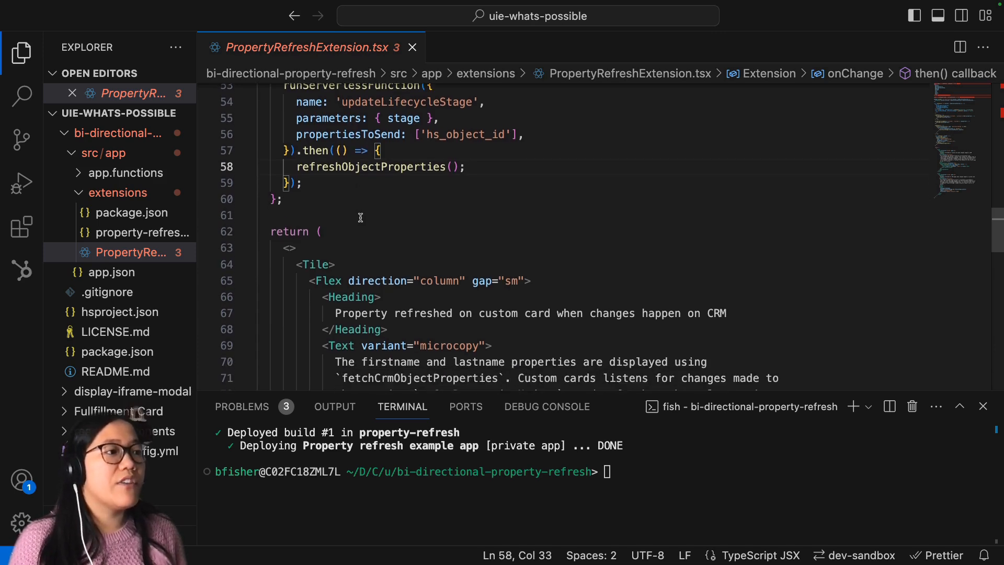
scroll(down, 3)
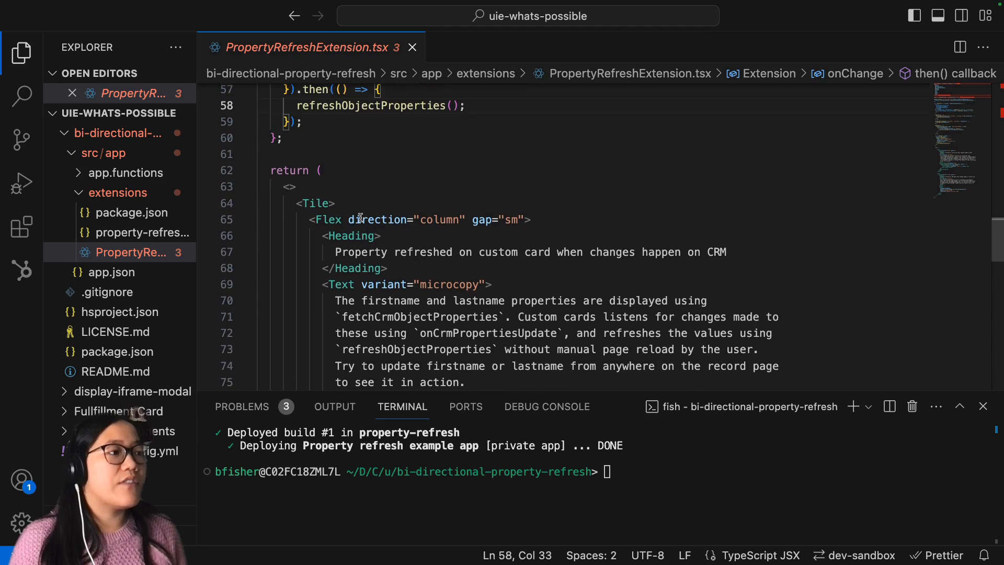
- Review the first Tile's Heading, Text and DescriptionList, reaching the second Tile on refreshing CRM pages
scroll(down, 3)
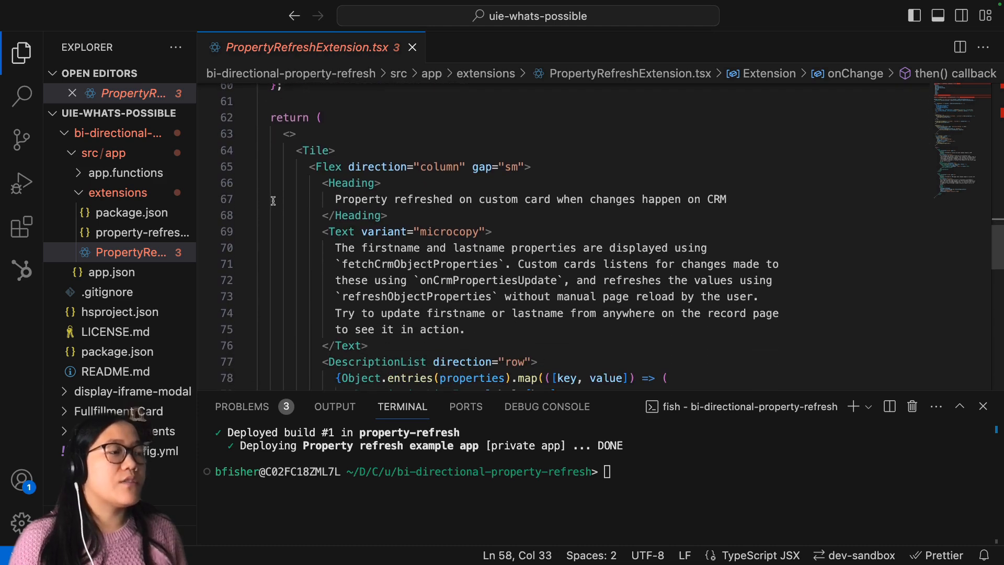
scroll(down, 3)
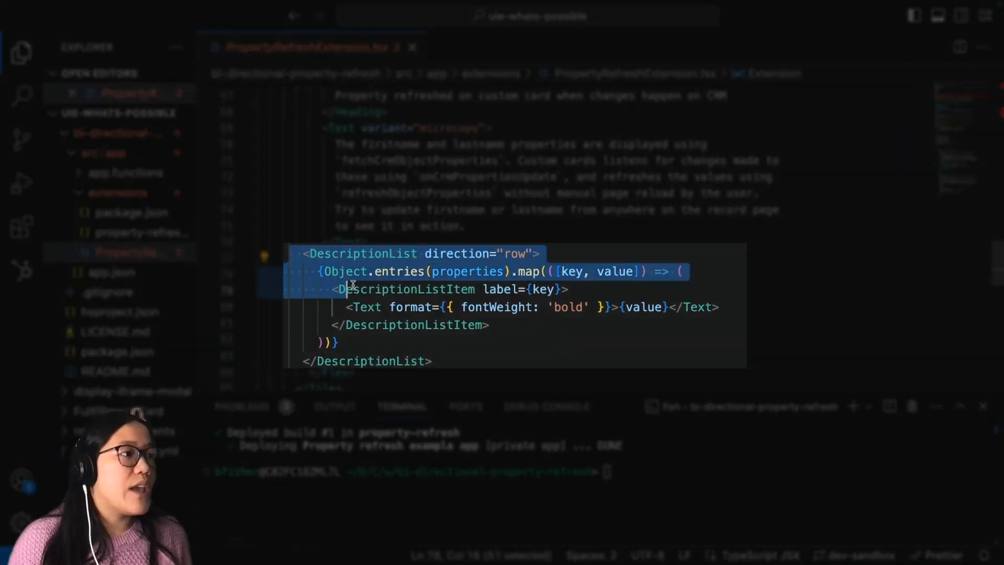
click(503, 323)
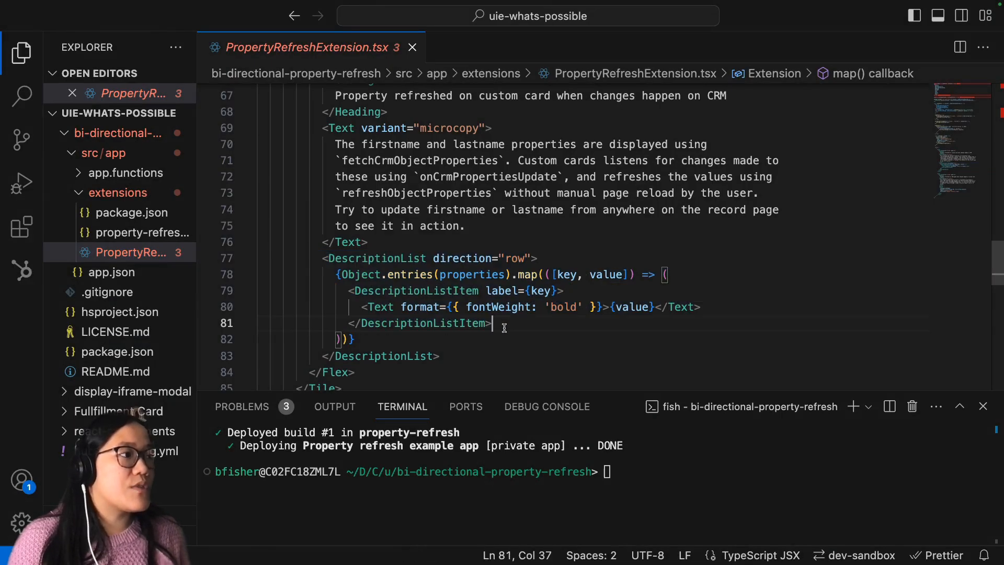
scroll(up, 3)
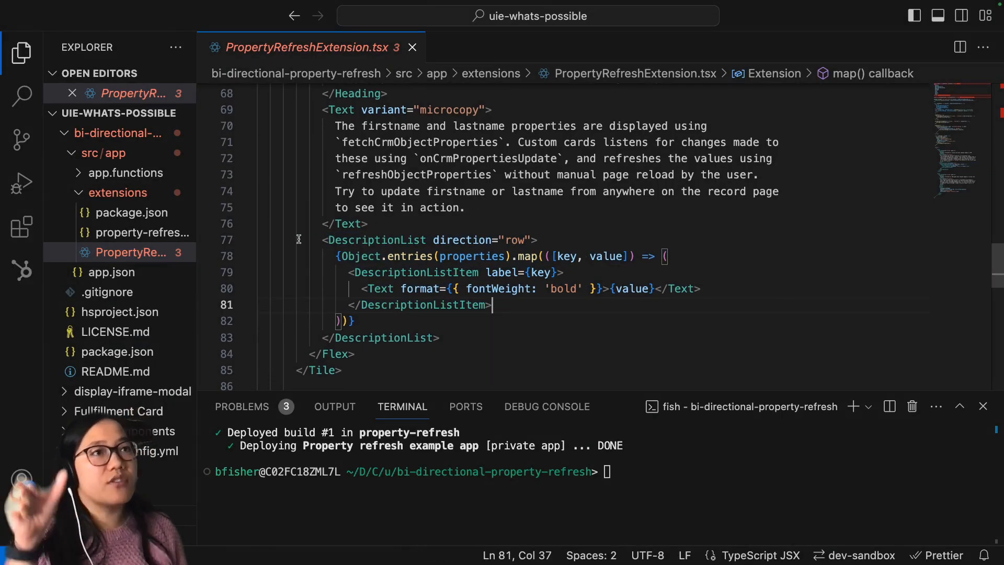
scroll(up, 3)
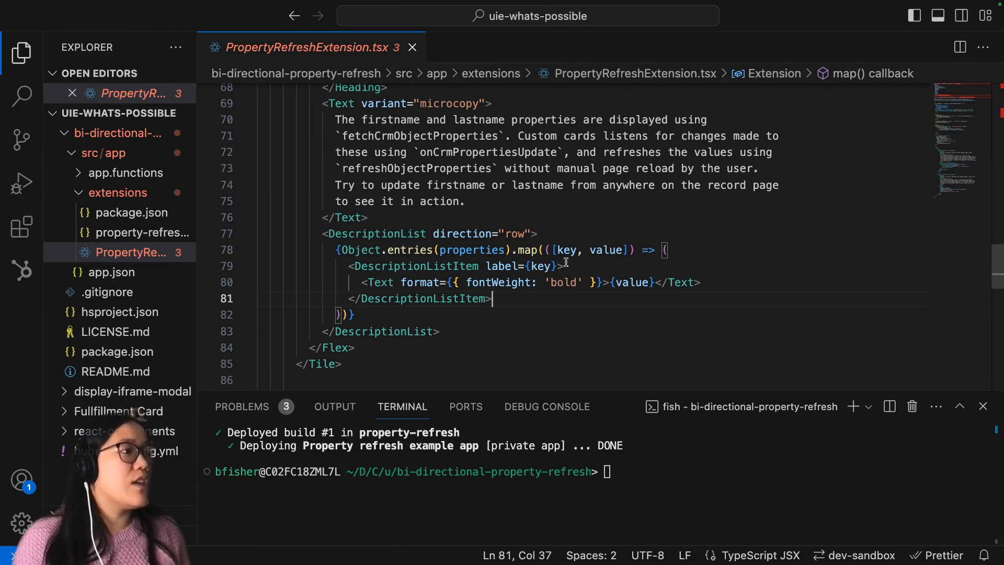
click(465, 201)
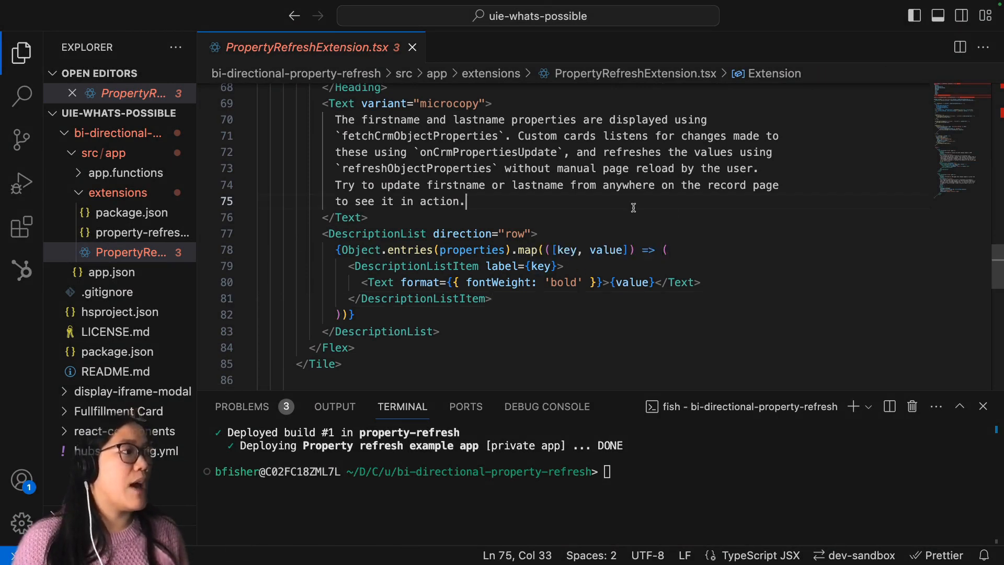
mouse_move(328, 265)
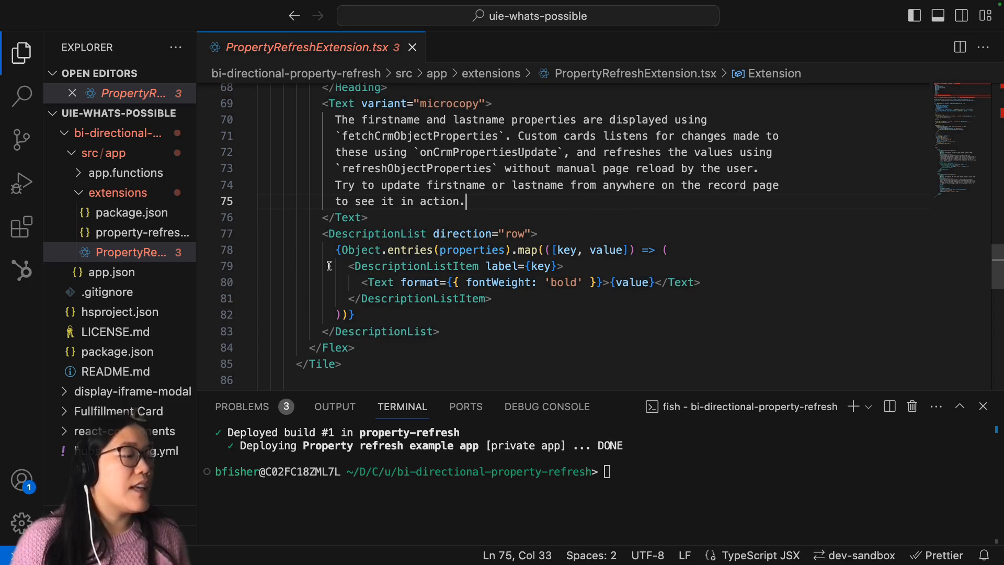
scroll(down, 3)
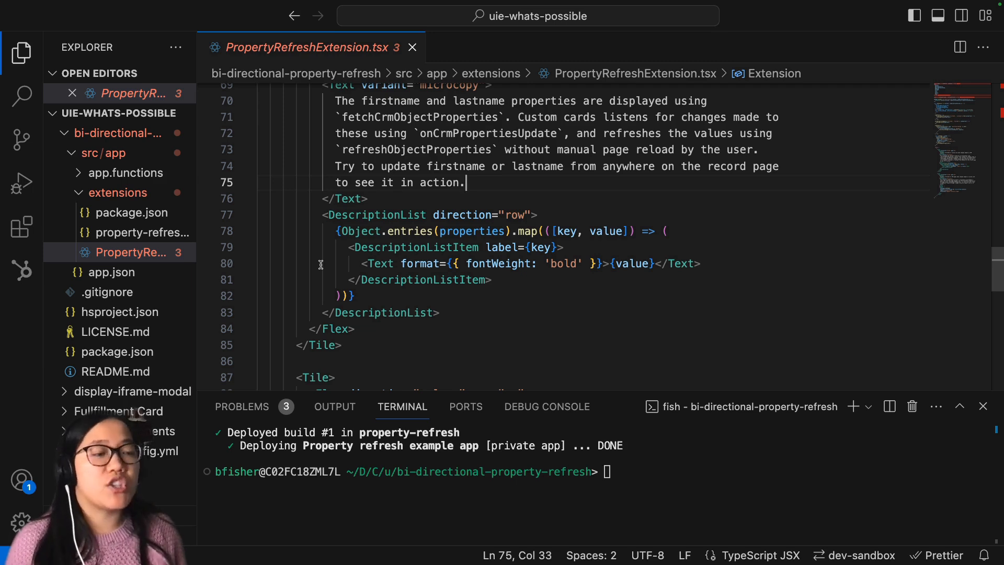
scroll(down, 3)
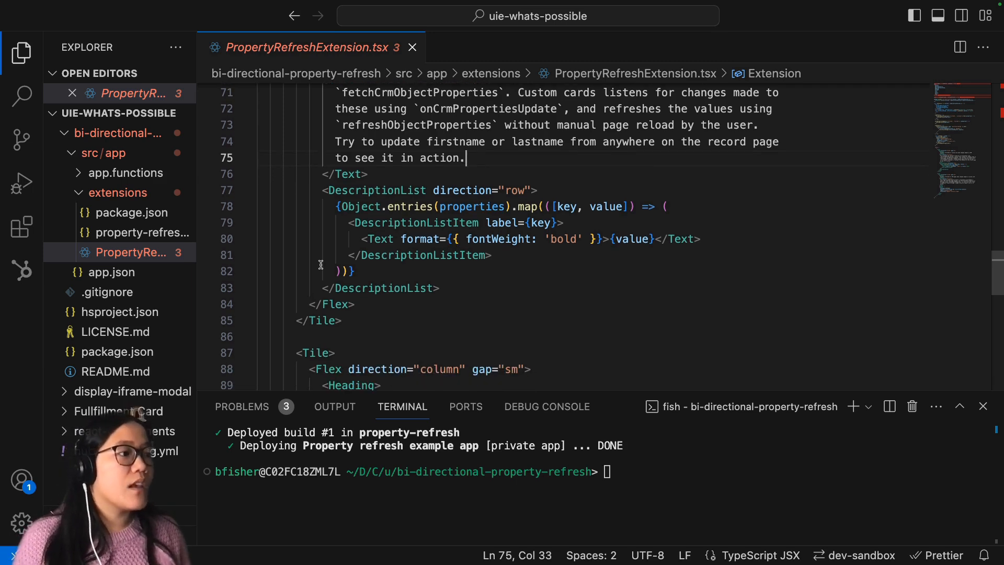
scroll(down, 3)
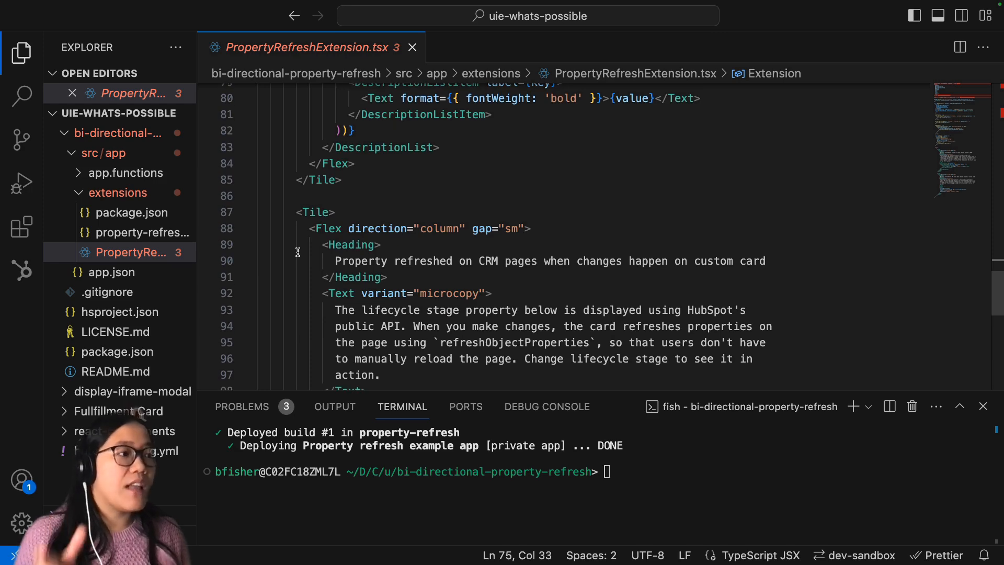
- View the lifecycle-stage Select wired to onChange, then return to the Extension component definition
scroll(down, 3)
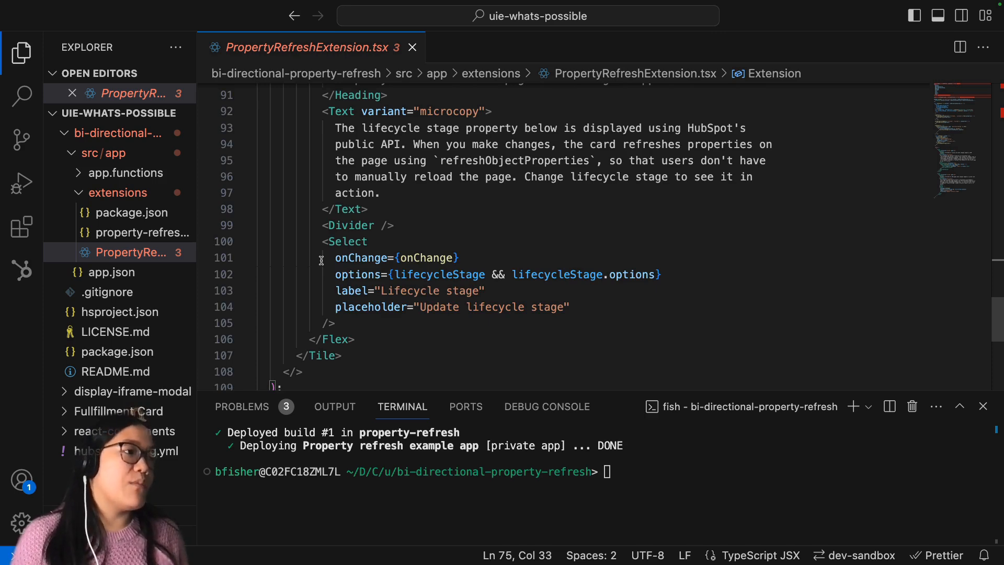
scroll(up, 3)
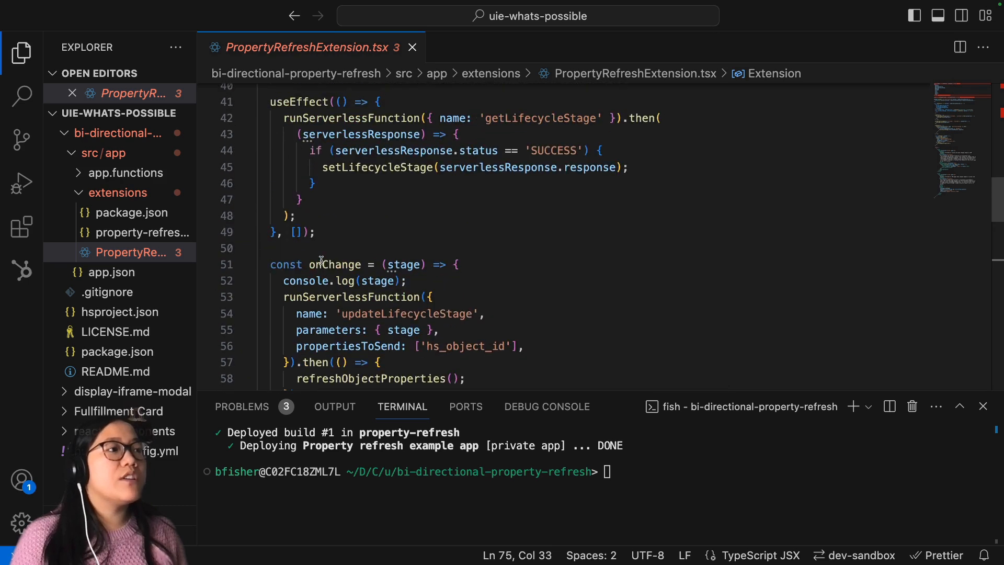
scroll(up, 3)
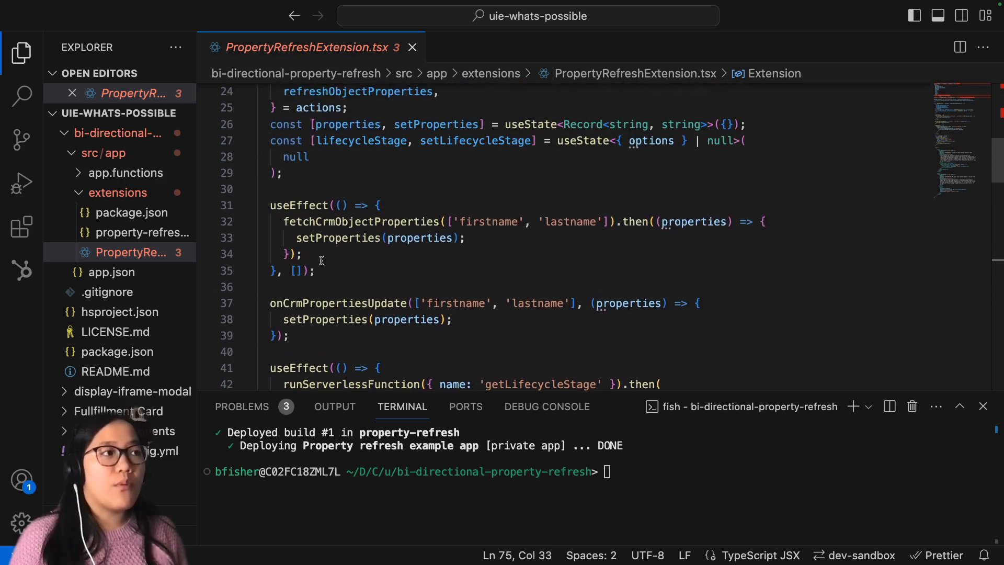
scroll(up, 3)
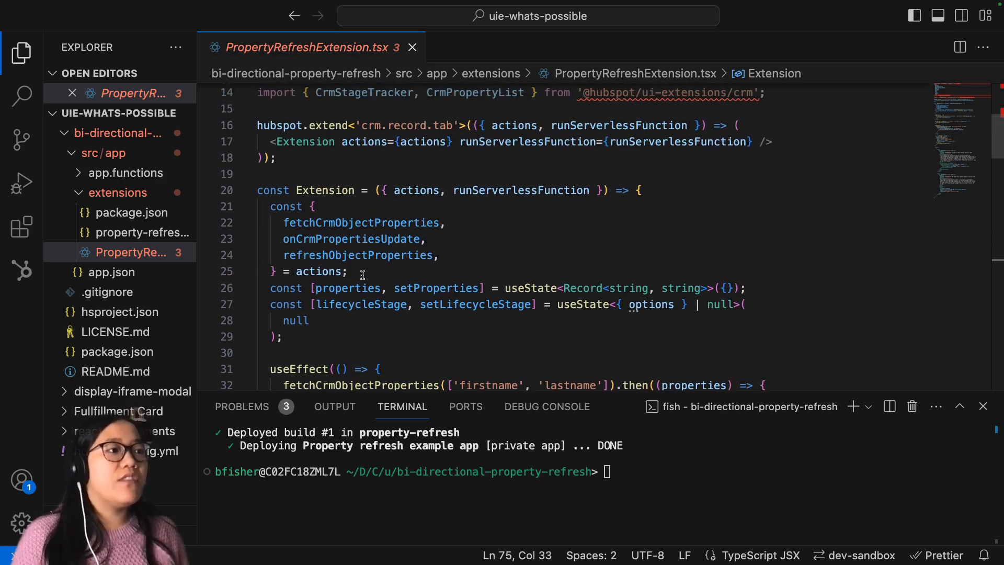